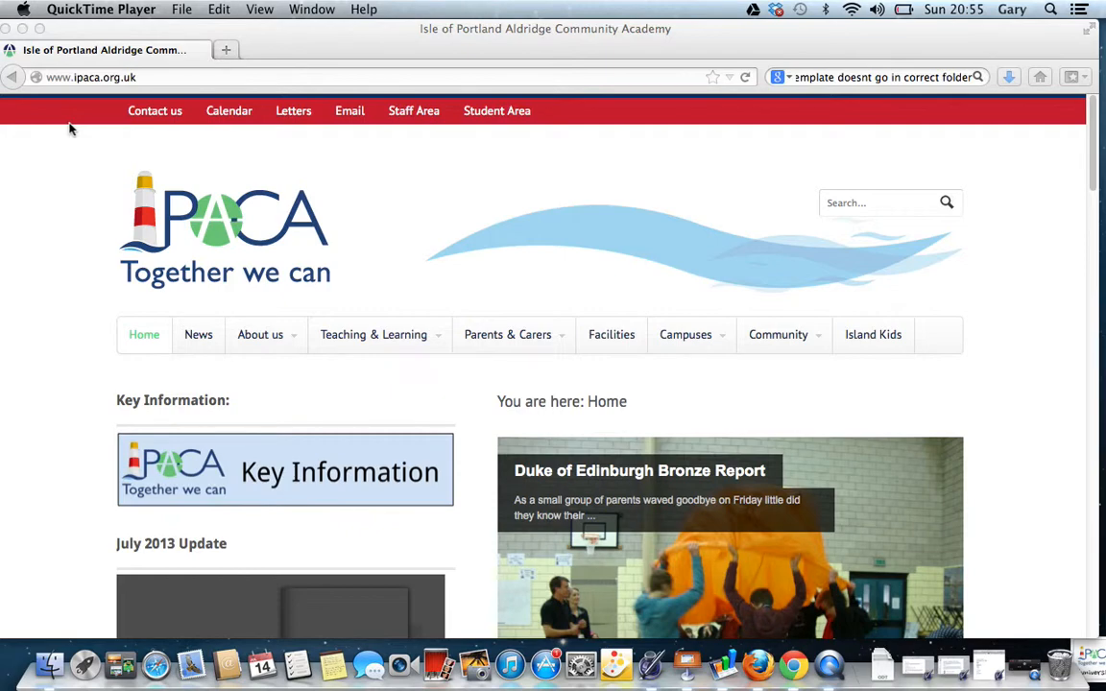
Step: Follow the academy website's Email link and enter the username 'tester'
{"action": "left_click", "coordinate": [349, 111]}
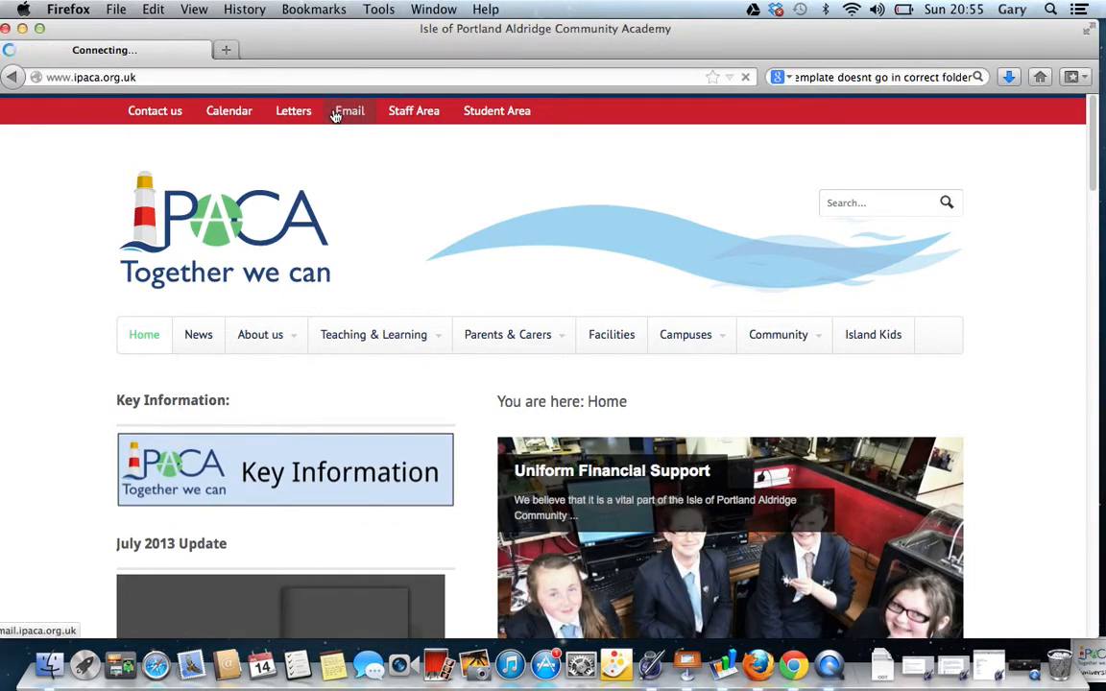
{"action": "left_click", "coordinate": [348, 110]}
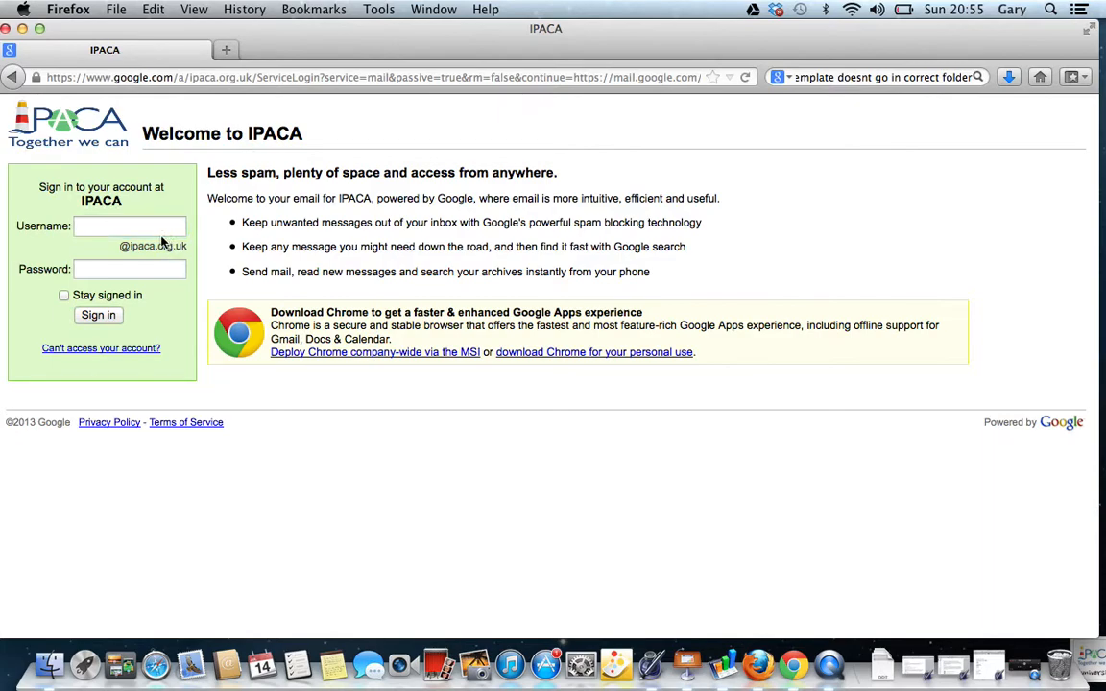
{"action": "type", "text": "tester"}
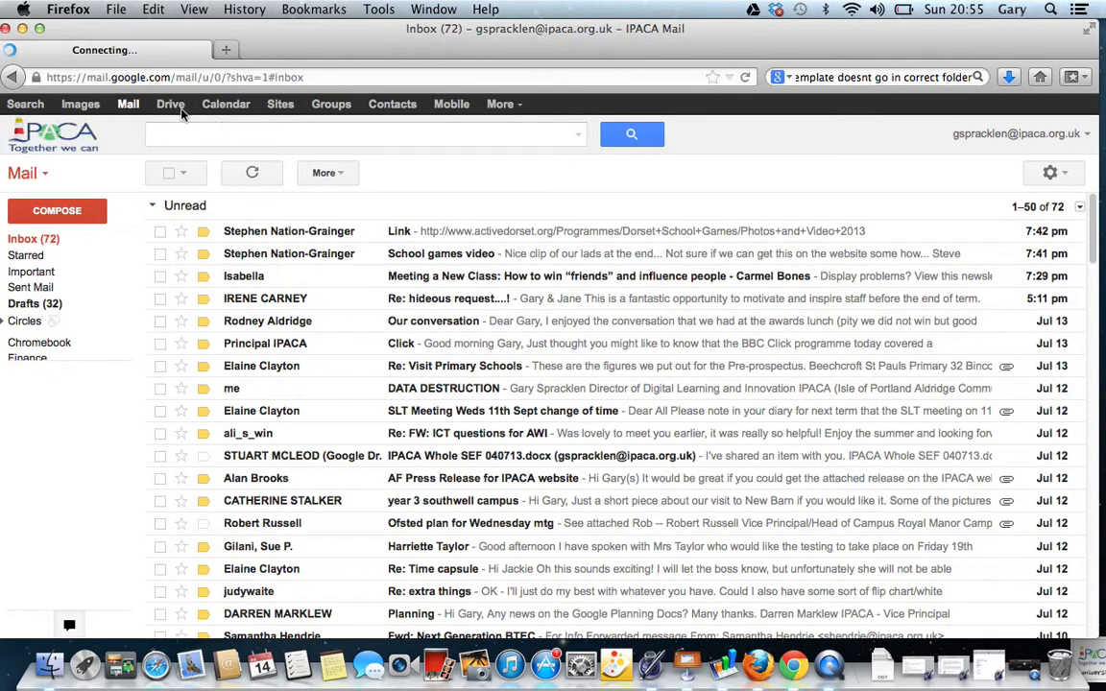
Step: From Shared with me, add the globalrock2013 folder to My Drive and view My Drive
{"action": "left_click", "coordinate": [170, 103]}
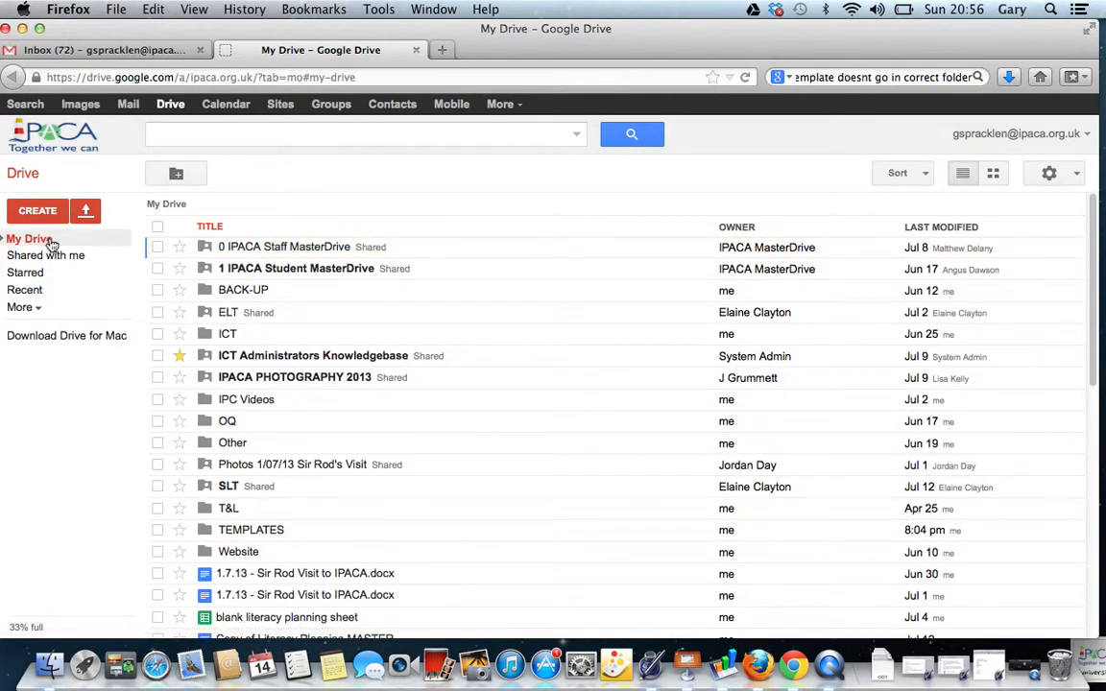
{"action": "left_click", "coordinate": [47, 255]}
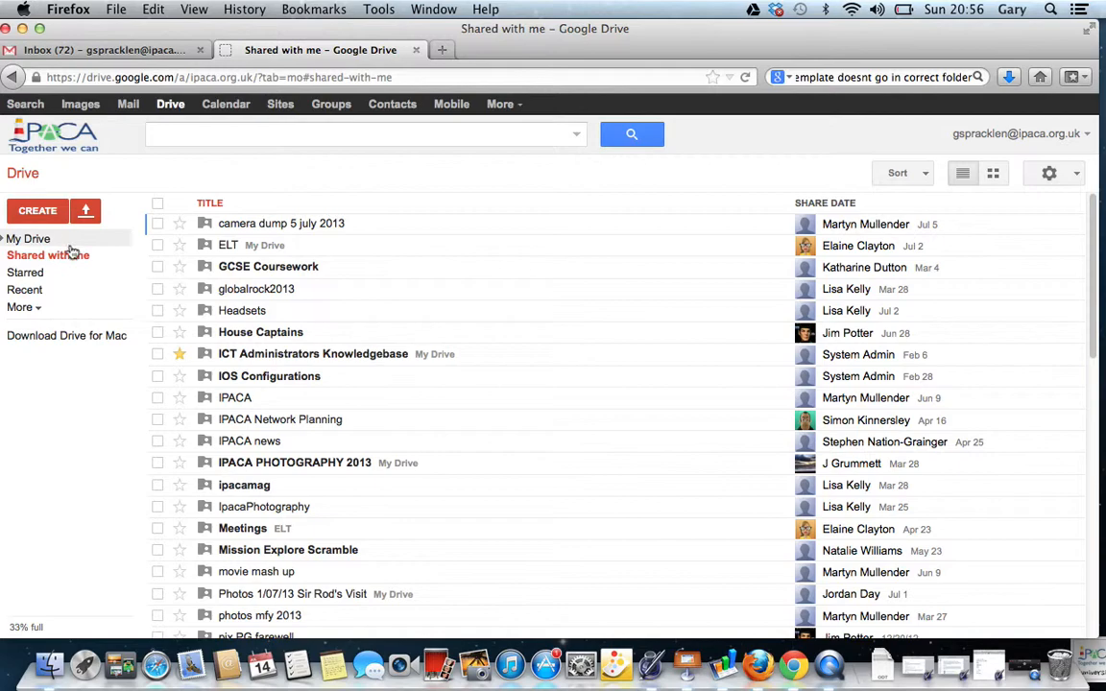
{"action": "left_click", "coordinate": [158, 244]}
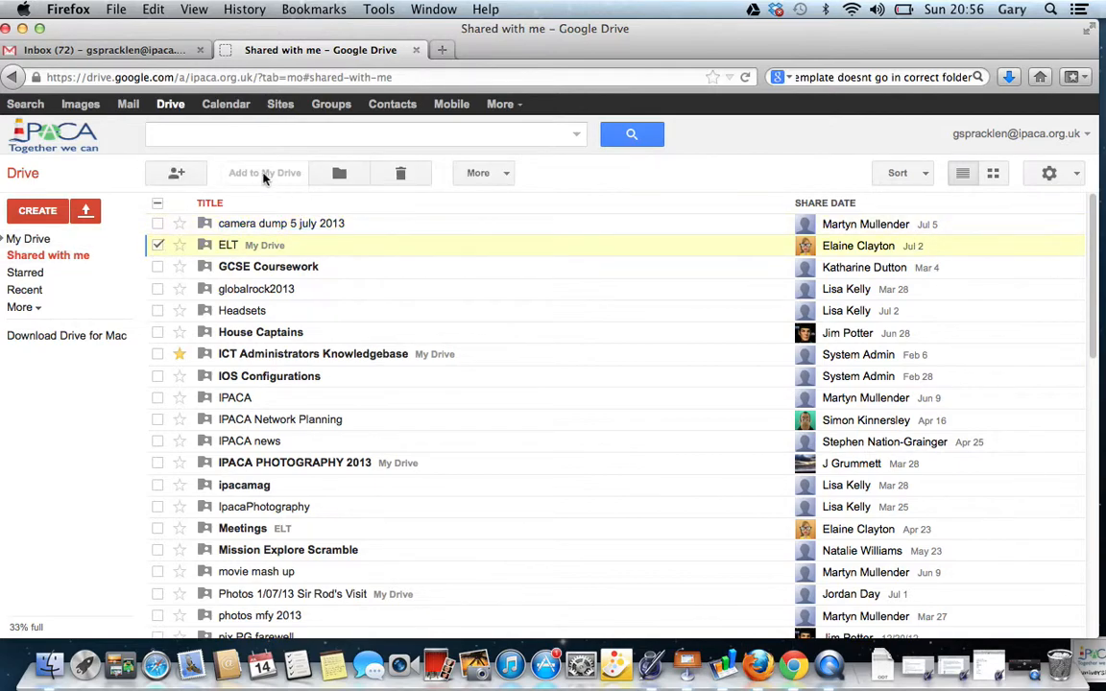
{"action": "mouse_move", "coordinate": [161, 296]}
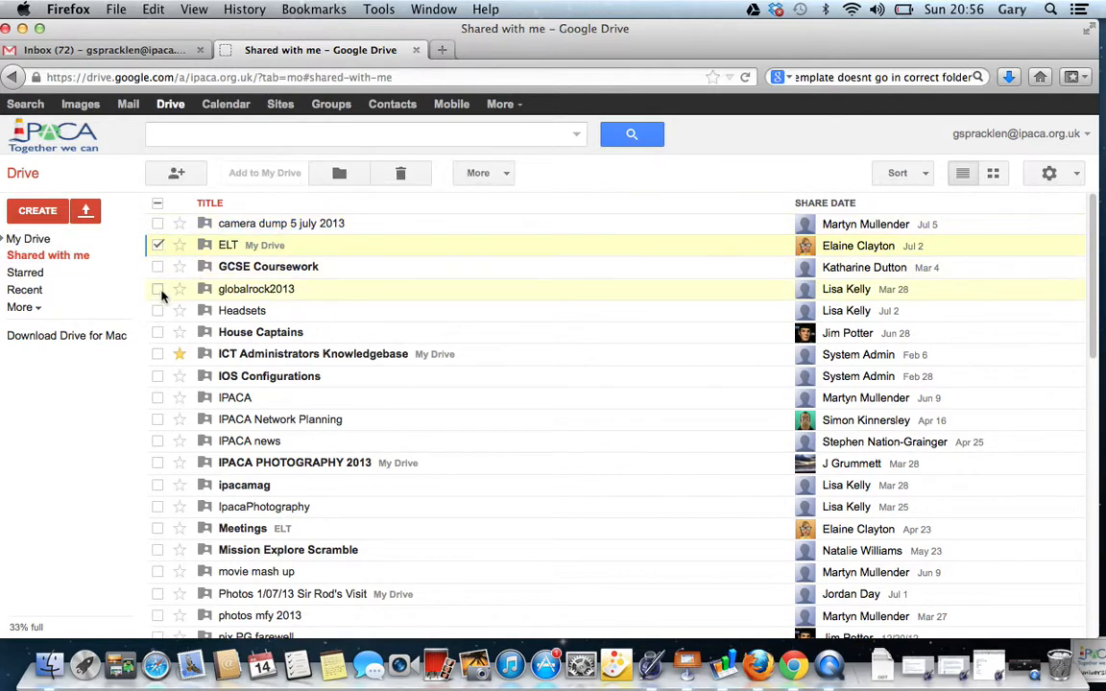
{"action": "left_click", "coordinate": [158, 289]}
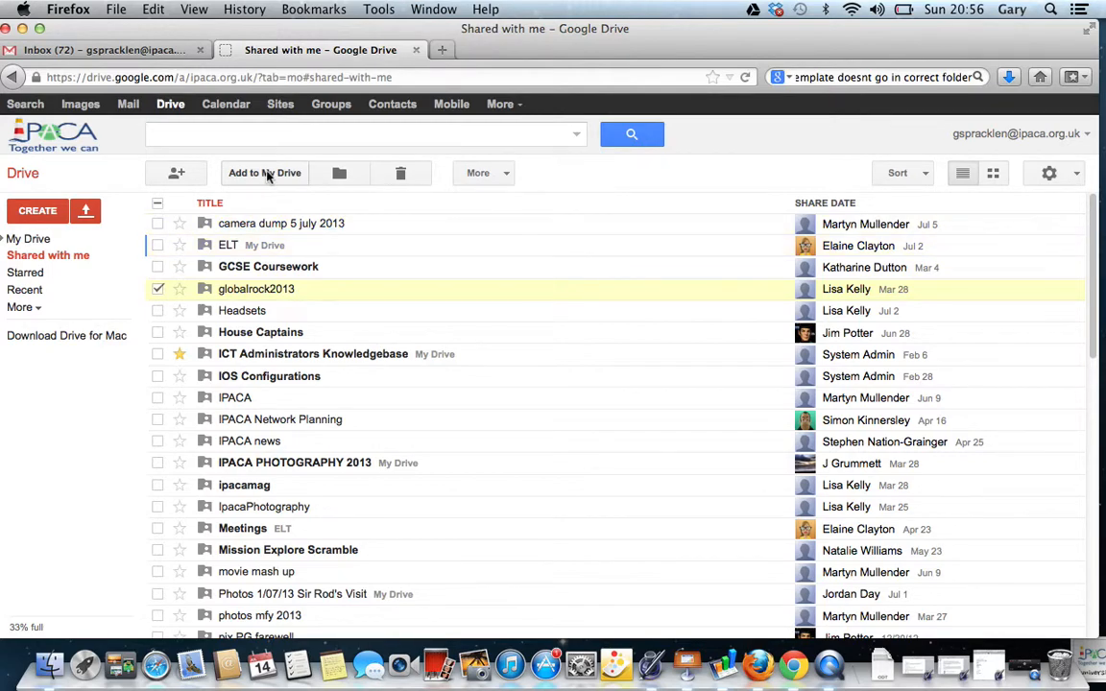
{"action": "left_click", "coordinate": [264, 173]}
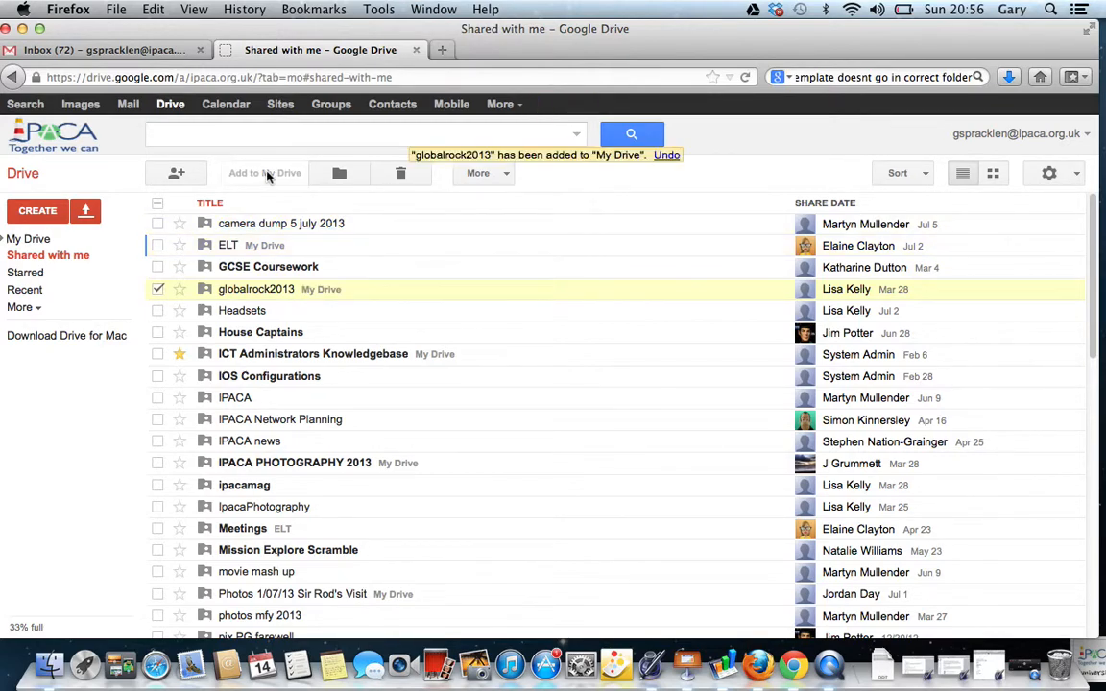
{"action": "left_click", "coordinate": [29, 239]}
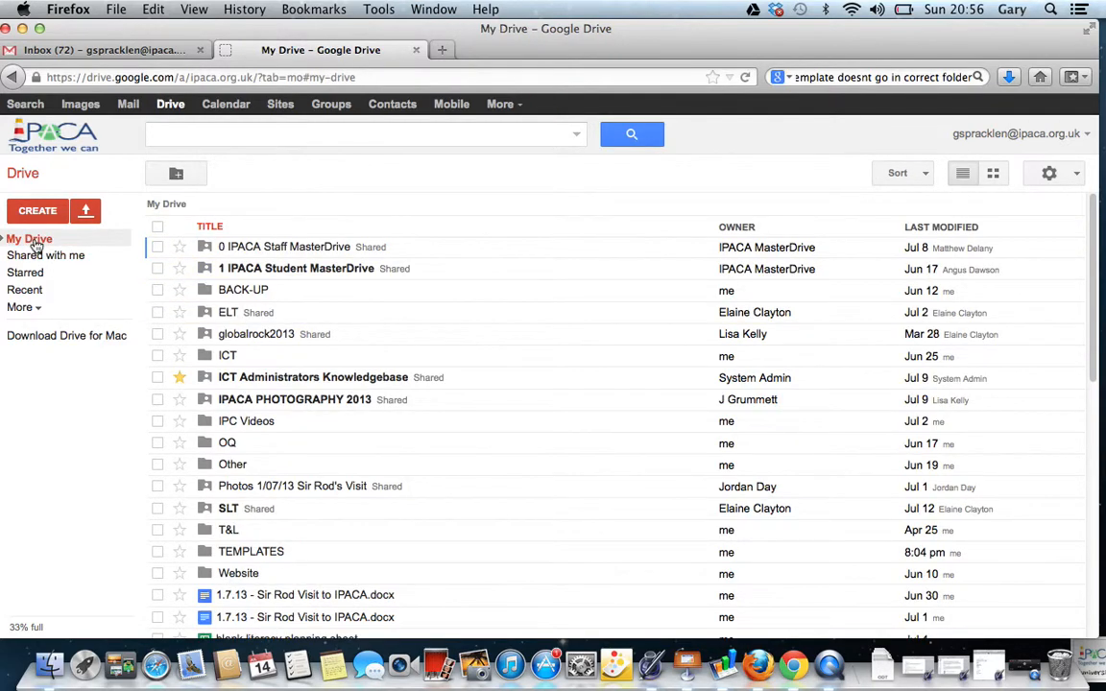
Step: Browse Planning through Year 1, Autumn 1 and Week 1 folders, then return to Planning
{"action": "left_click", "coordinate": [256, 333]}
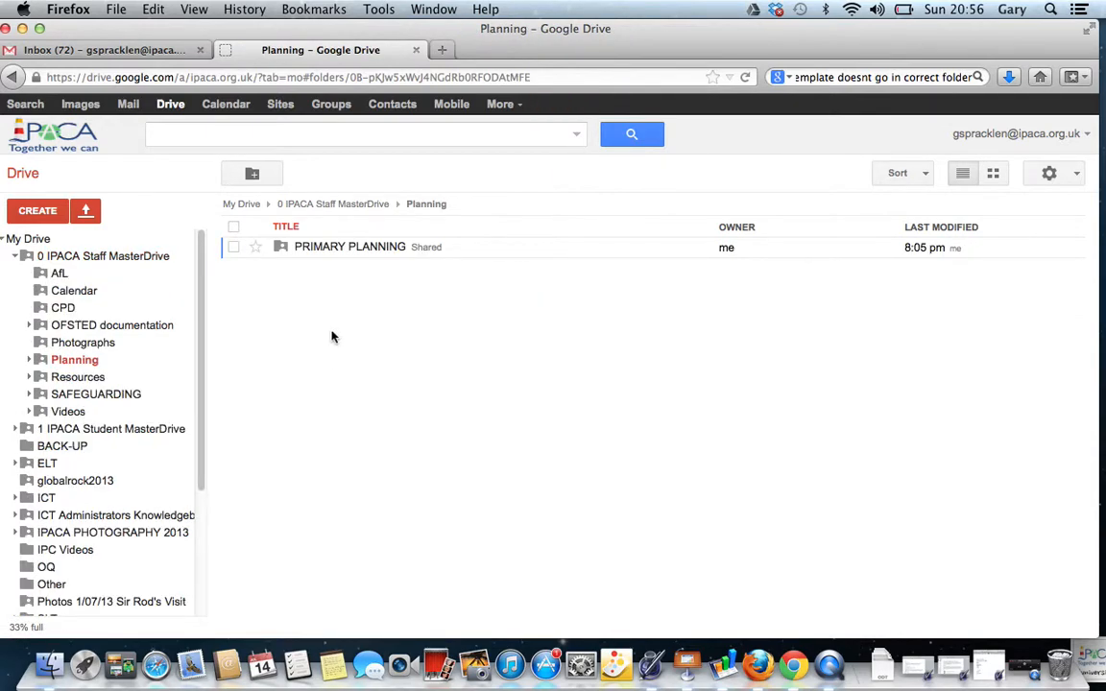
{"action": "double_click", "coordinate": [349, 246]}
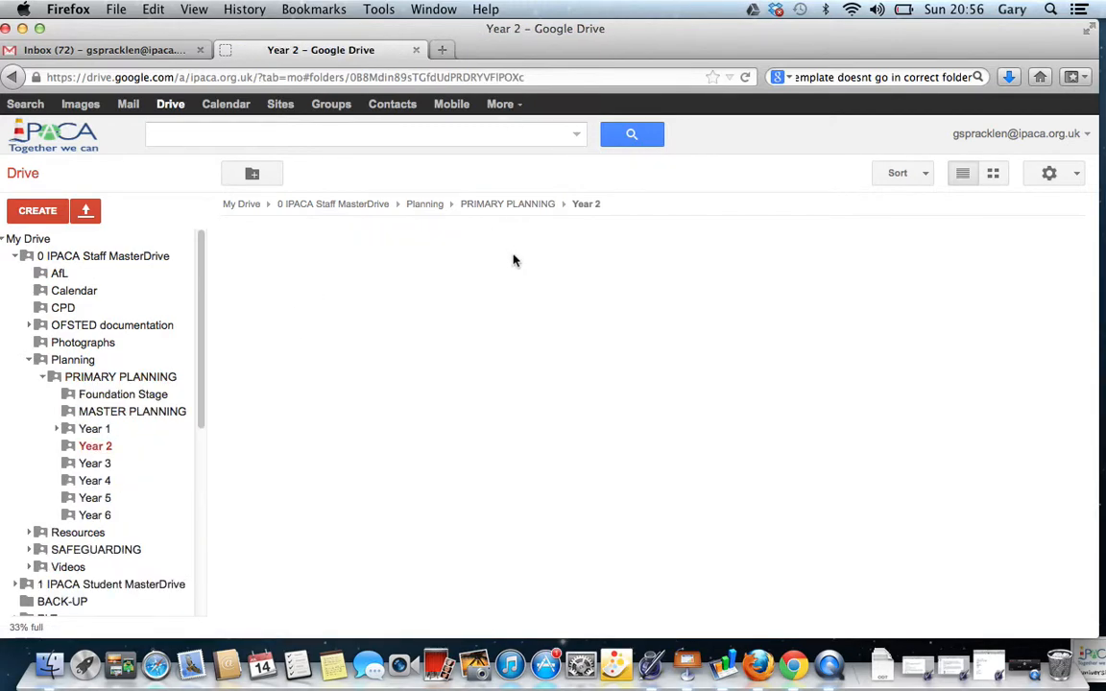
{"action": "left_click", "coordinate": [424, 203]}
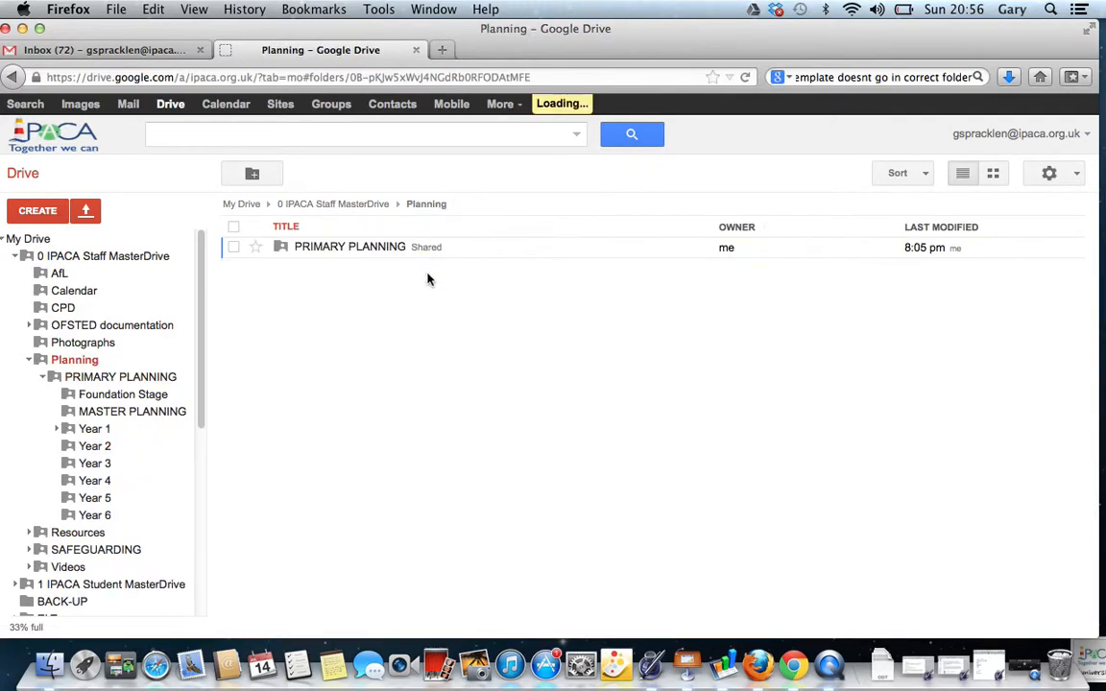
{"action": "double_click", "coordinate": [349, 247]}
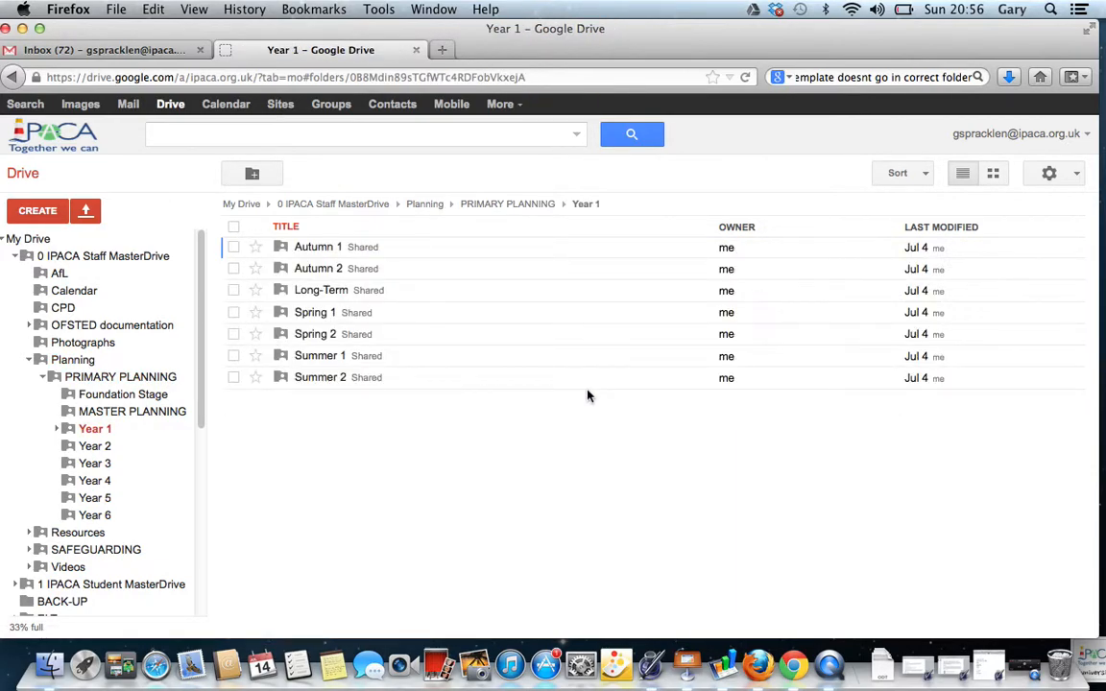
{"action": "left_click", "coordinate": [317, 247]}
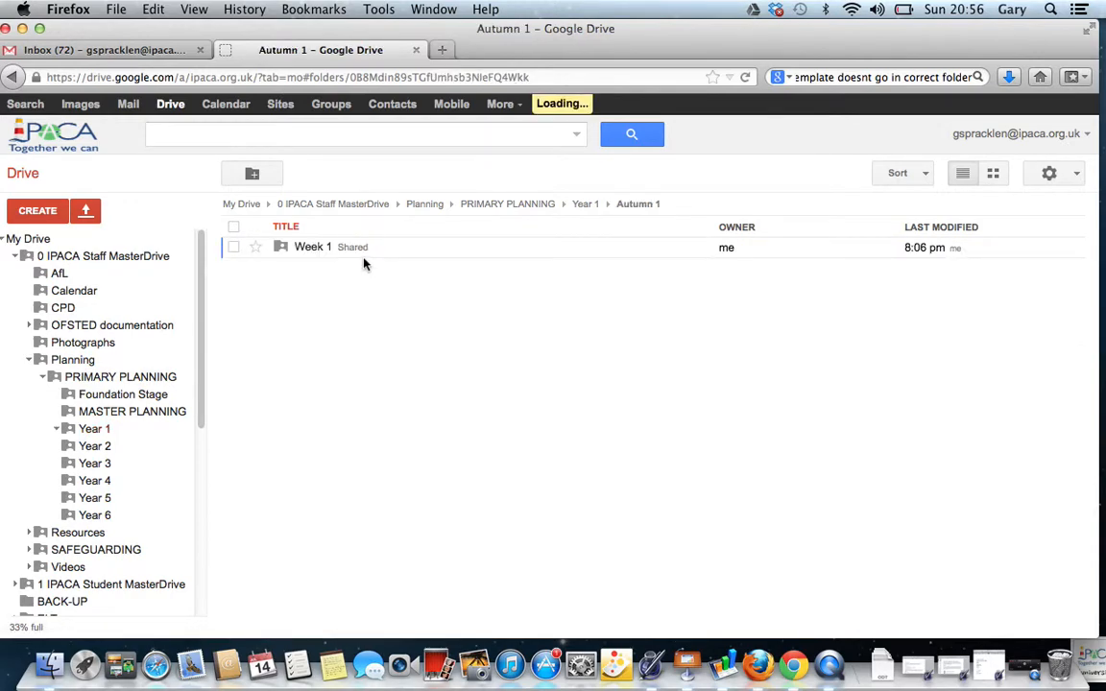
{"action": "double_click", "coordinate": [312, 247]}
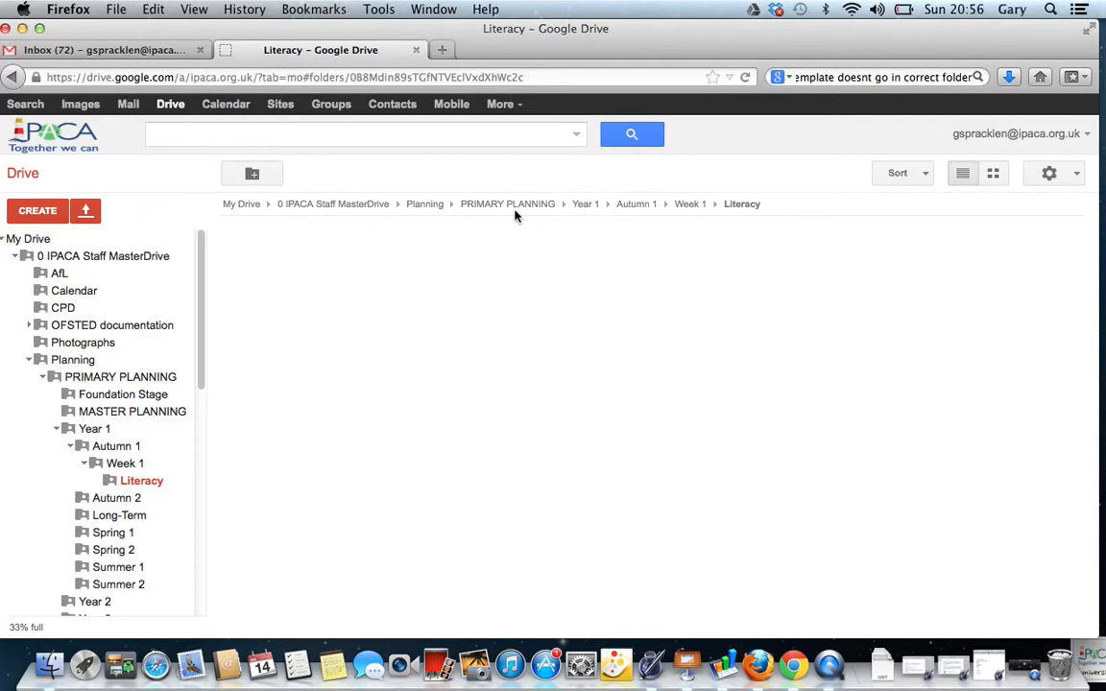
{"action": "left_click", "coordinate": [425, 203]}
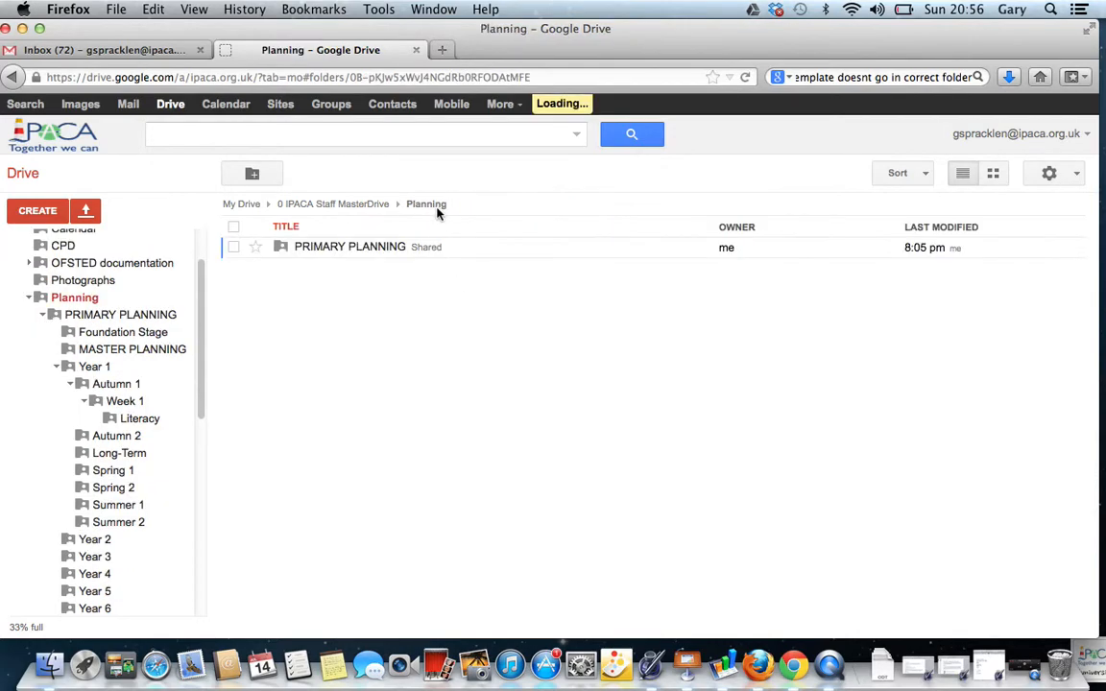
Step: Open MASTER PLANNING, view the download formats, and close them without downloading
{"action": "left_click", "coordinate": [333, 203]}
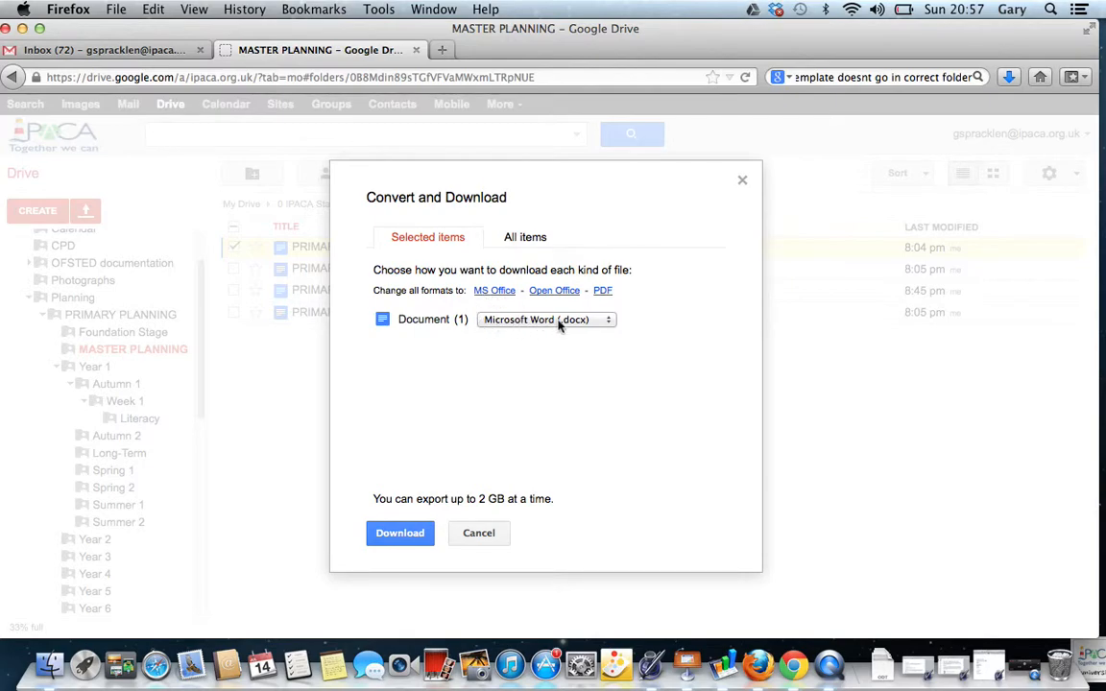
{"action": "left_click", "coordinate": [545, 318]}
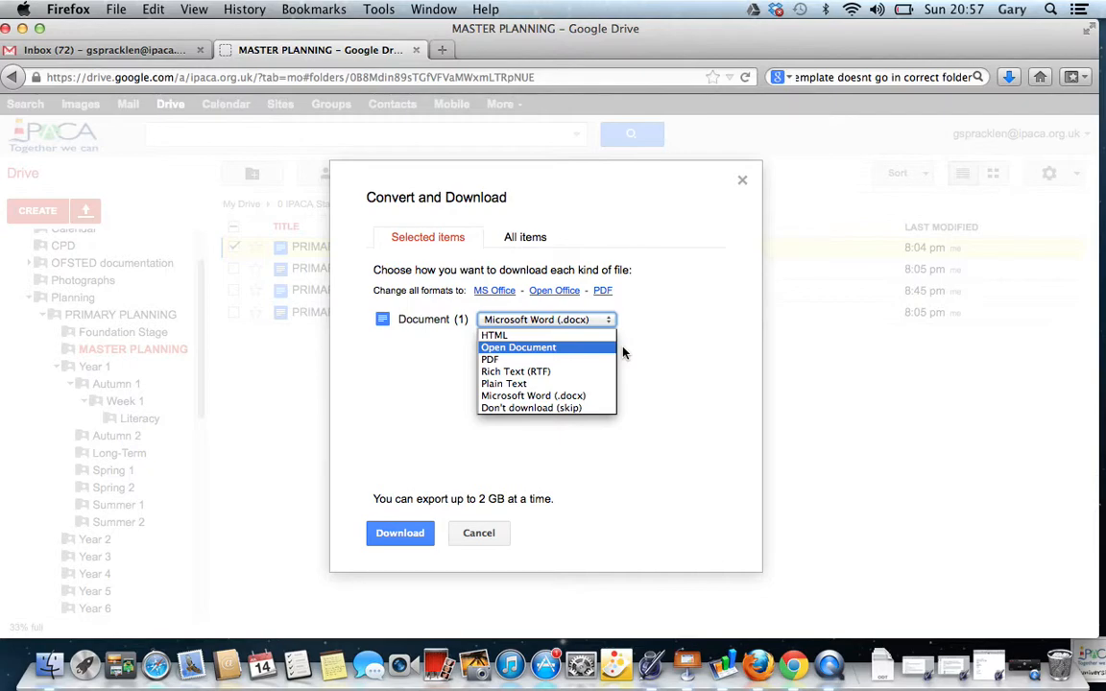
{"action": "mouse_move", "coordinate": [735, 222]}
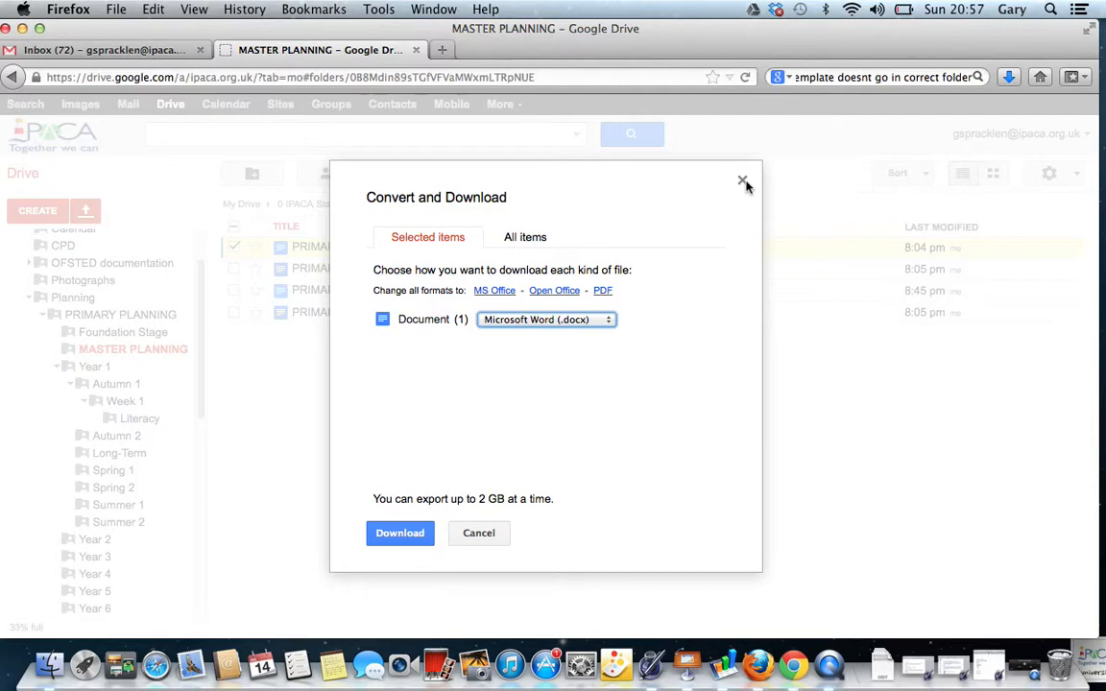
{"action": "left_click", "coordinate": [741, 181]}
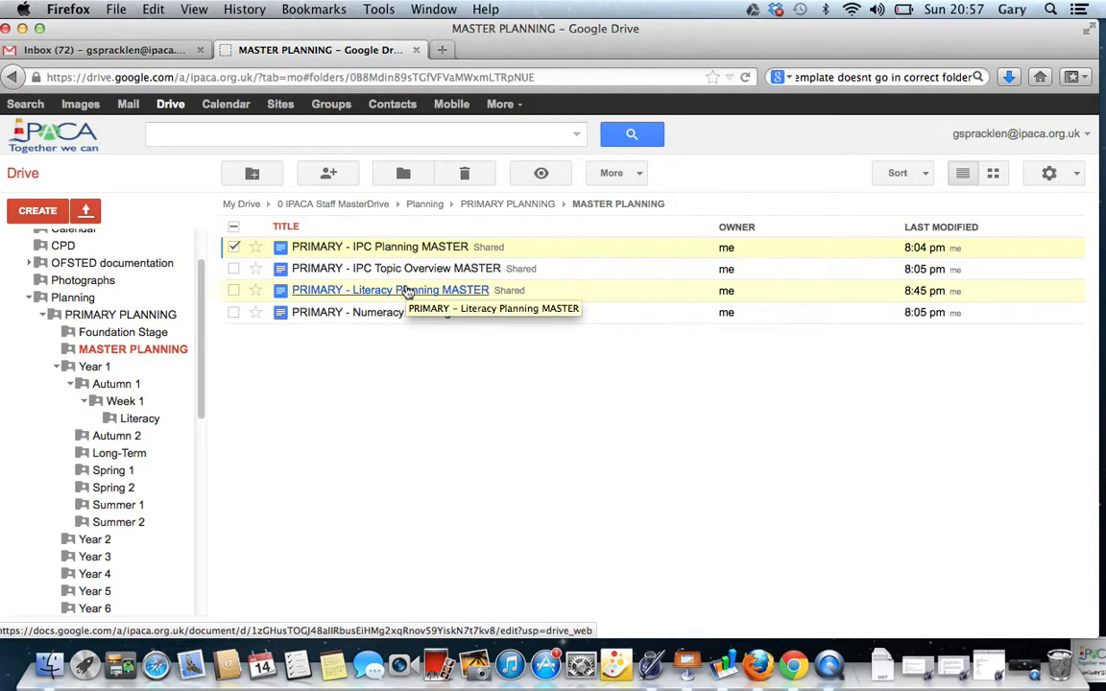
{"action": "mouse_move", "coordinate": [441, 215]}
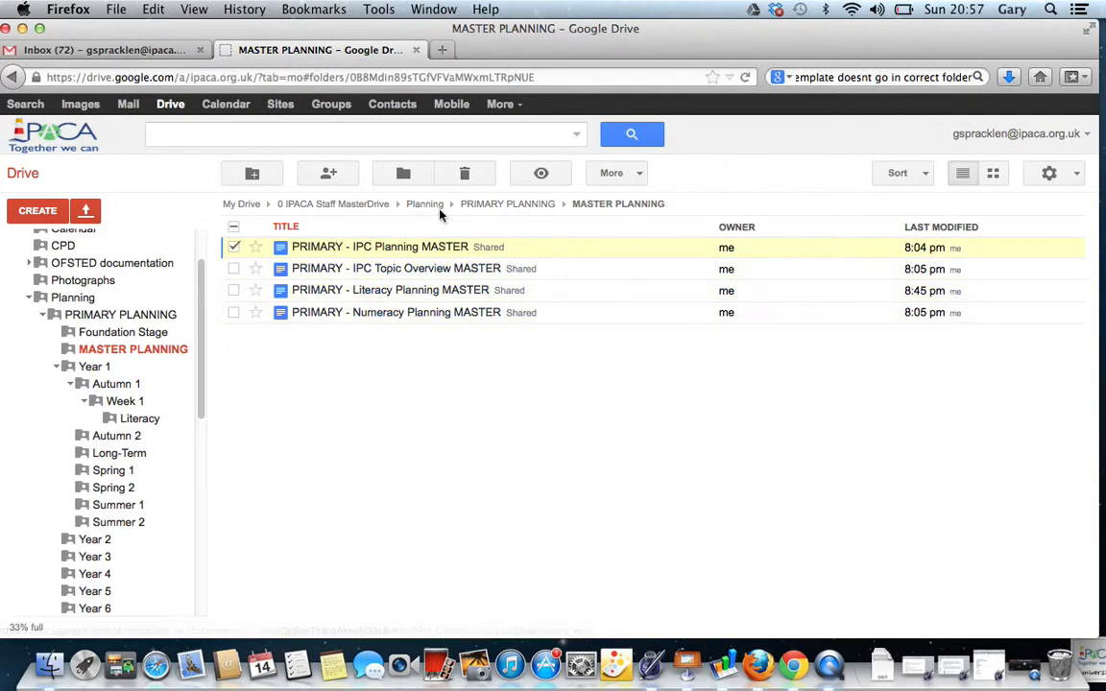
Step: Open the Week 1 Literacy folder and cancel a file upload without uploading anything
{"action": "left_click", "coordinate": [506, 203]}
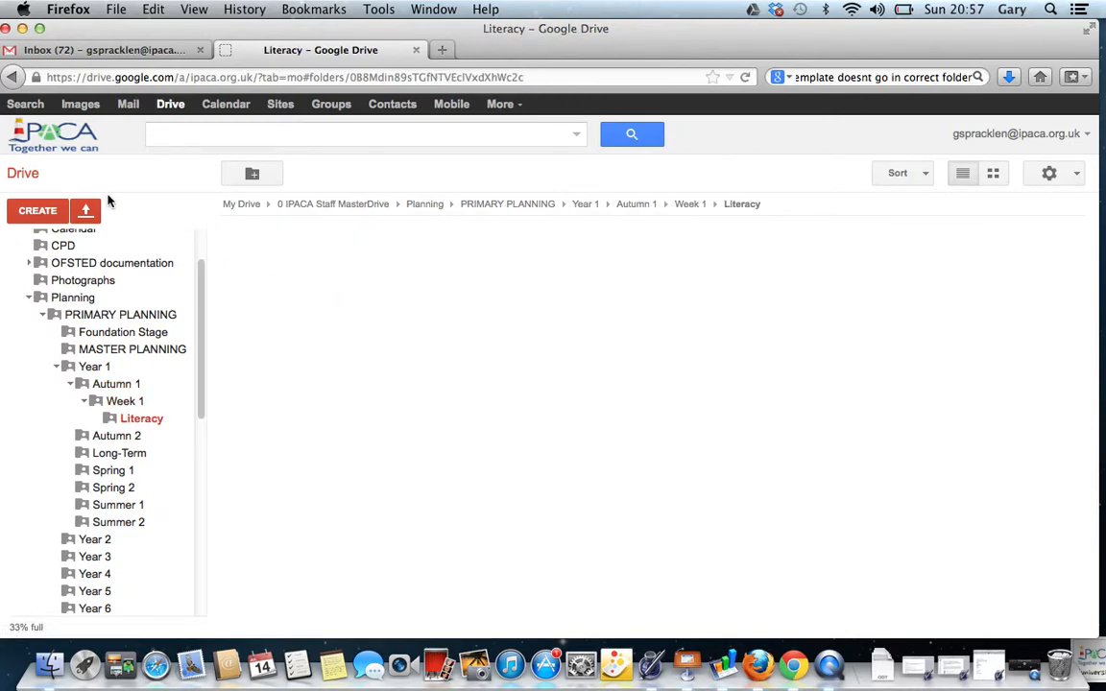
{"action": "left_click", "coordinate": [85, 210]}
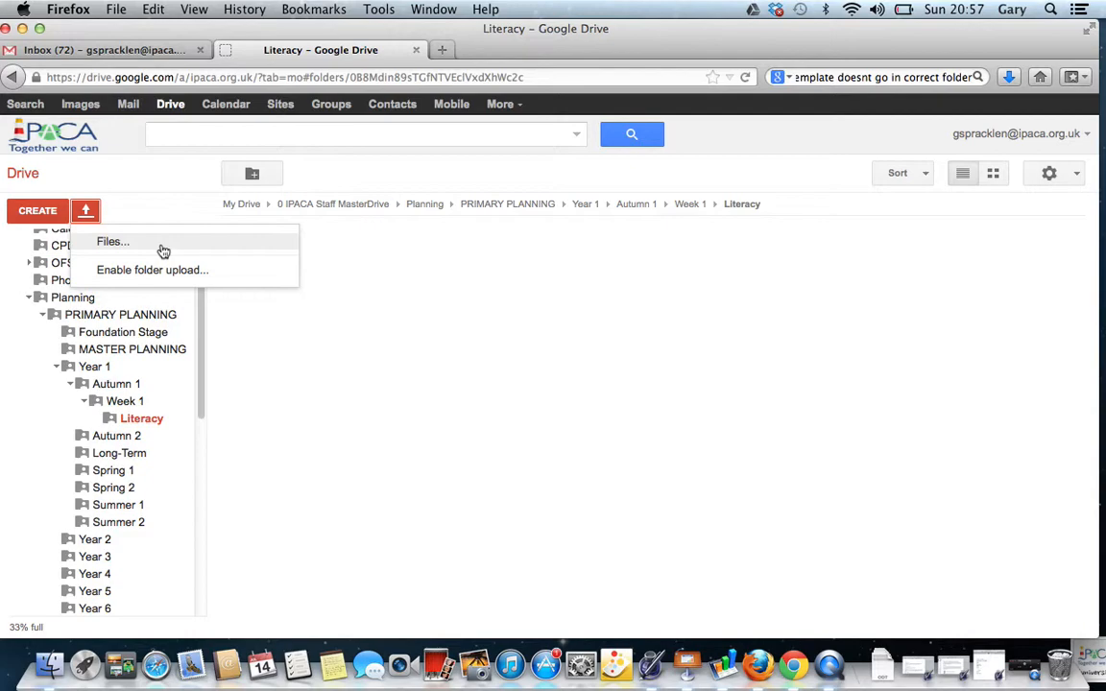
{"action": "left_click", "coordinate": [112, 241]}
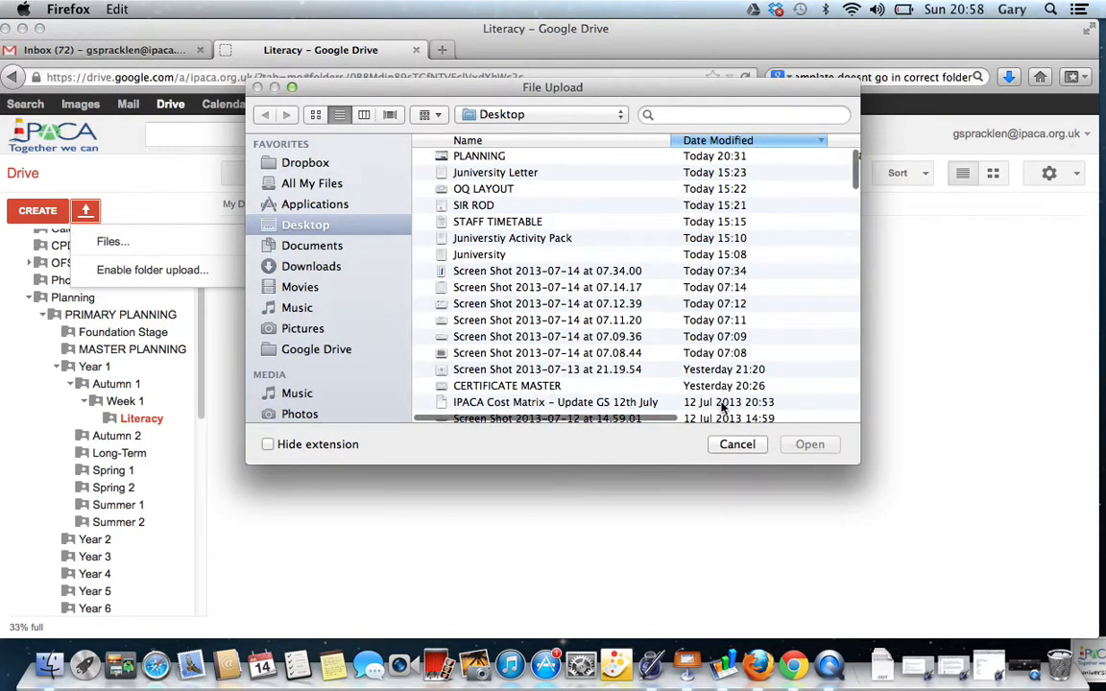
{"action": "left_click", "coordinate": [736, 443]}
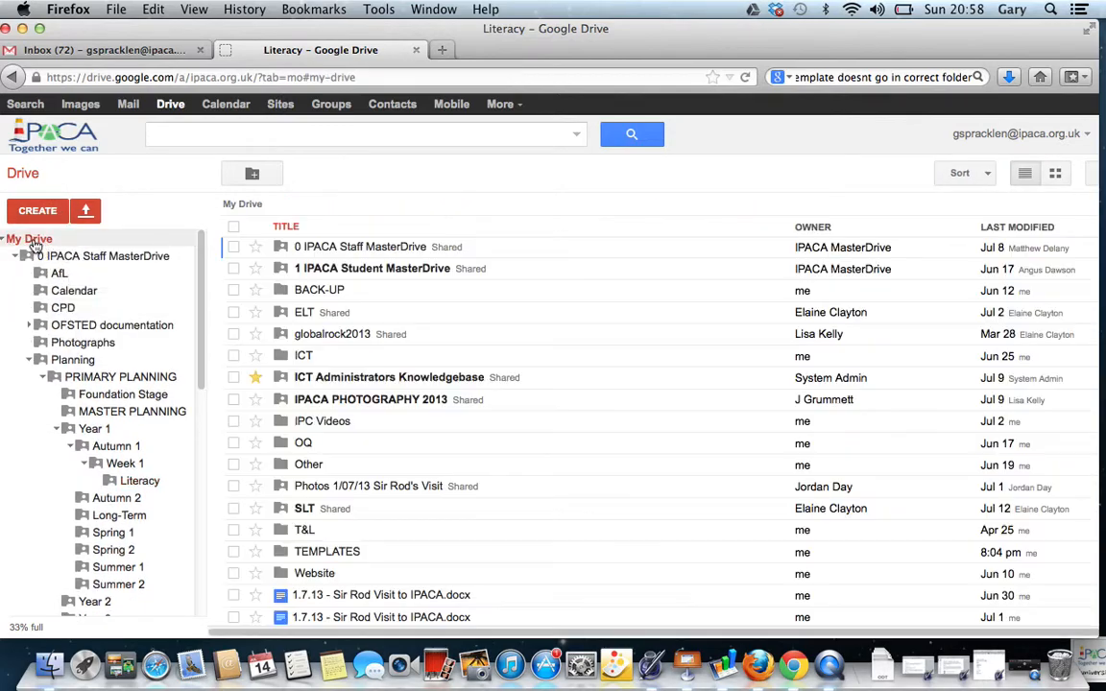
Step: Open the CREATE menu on the My Drive listing
{"action": "left_click", "coordinate": [38, 211]}
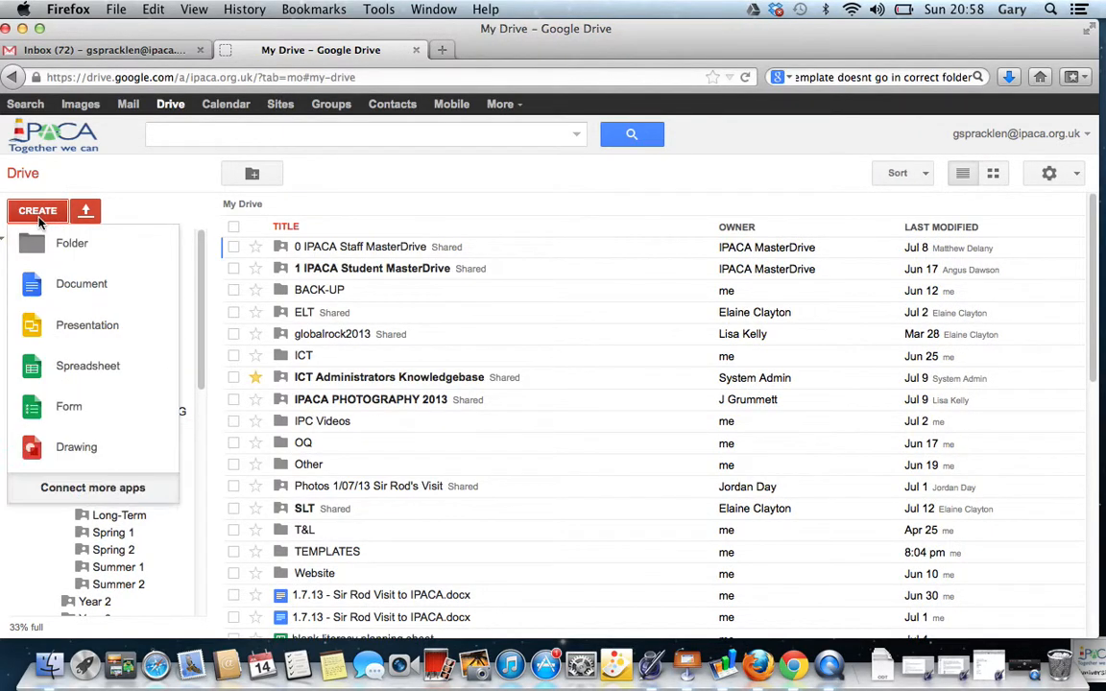
{"action": "mouse_move", "coordinate": [161, 365]}
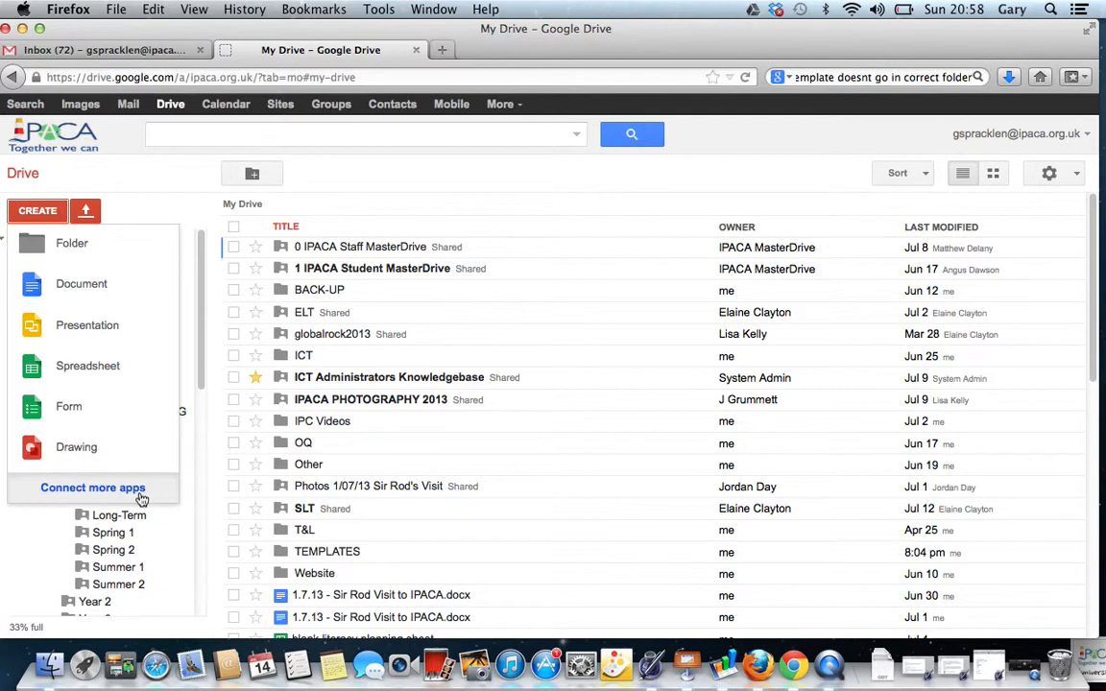
Step: Search apps for 'templates' and connect Drive Template Gallery to Drive
{"action": "left_click", "coordinate": [92, 488]}
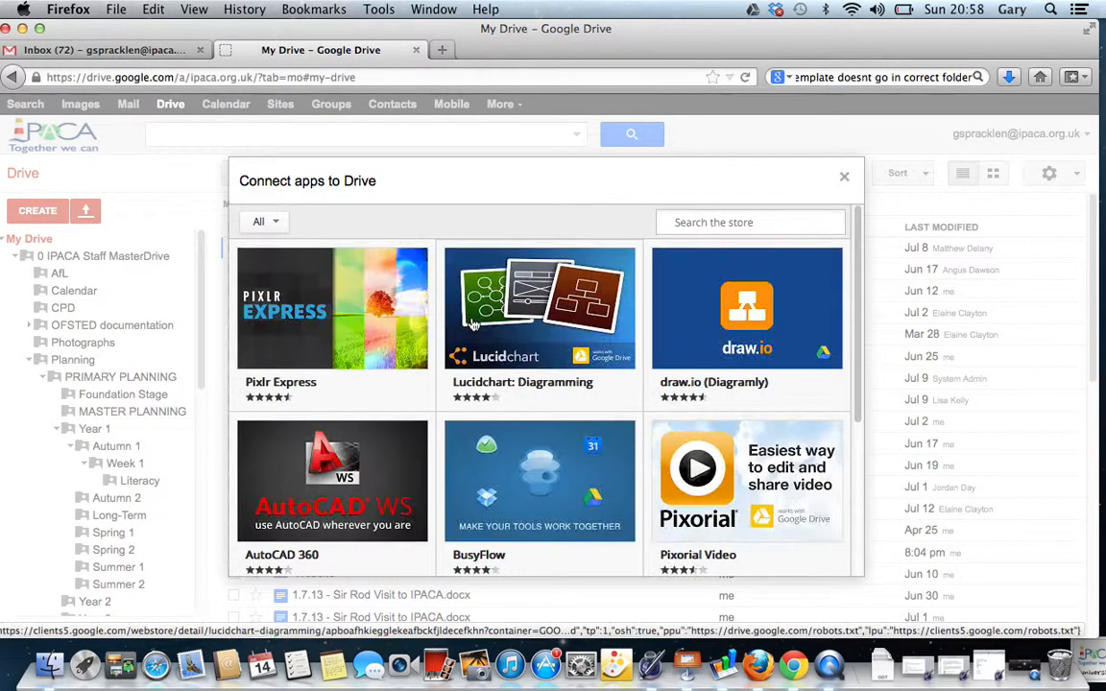
{"action": "mouse_move", "coordinate": [606, 276]}
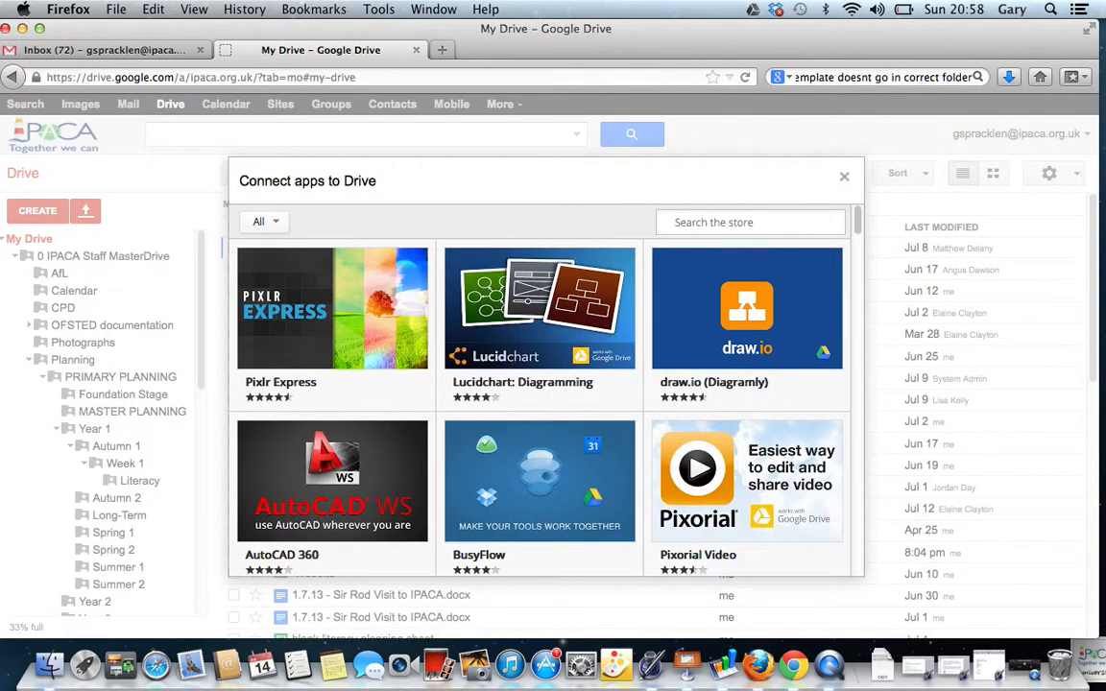
{"action": "type", "text": "templates"}
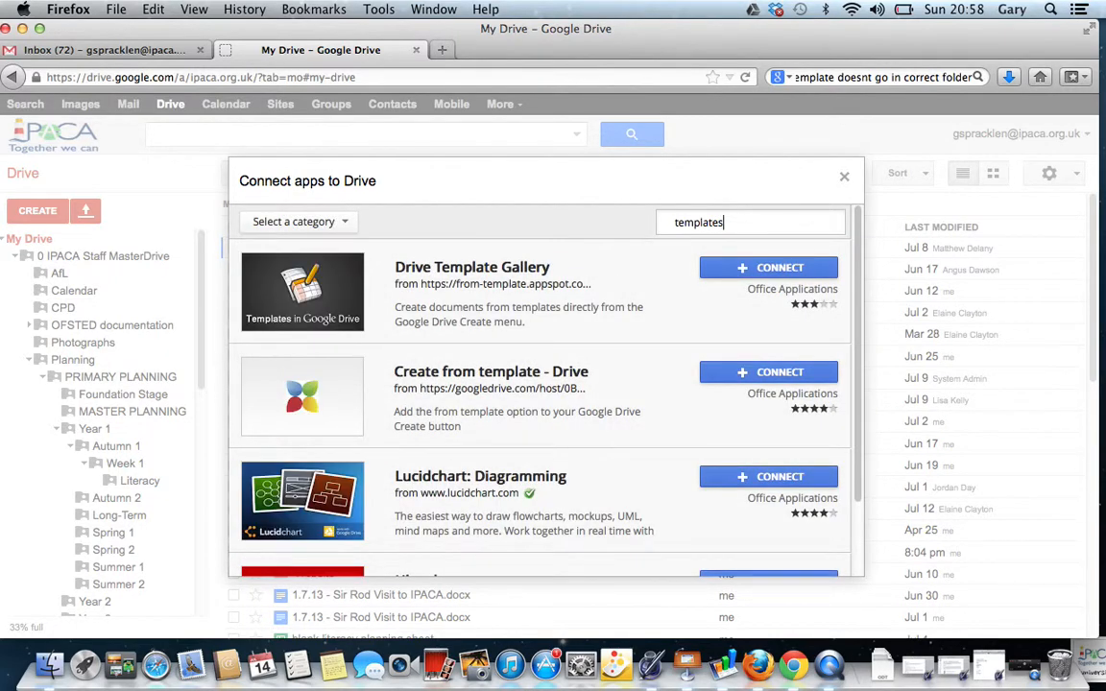
{"action": "mouse_move", "coordinate": [521, 282]}
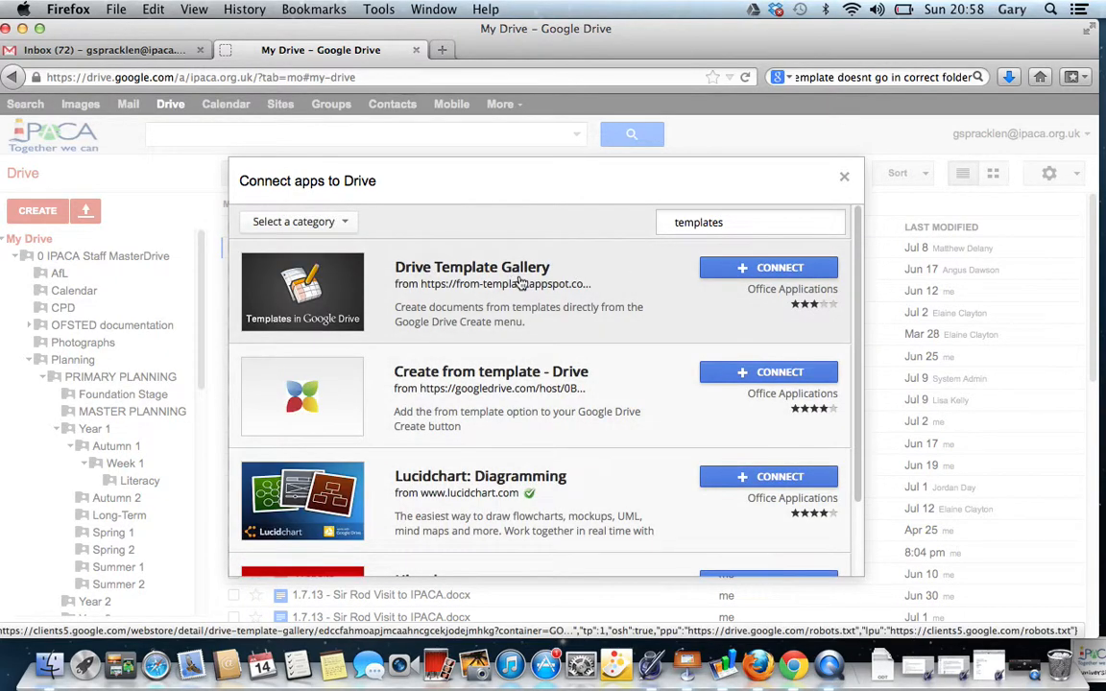
{"action": "left_click", "coordinate": [768, 267]}
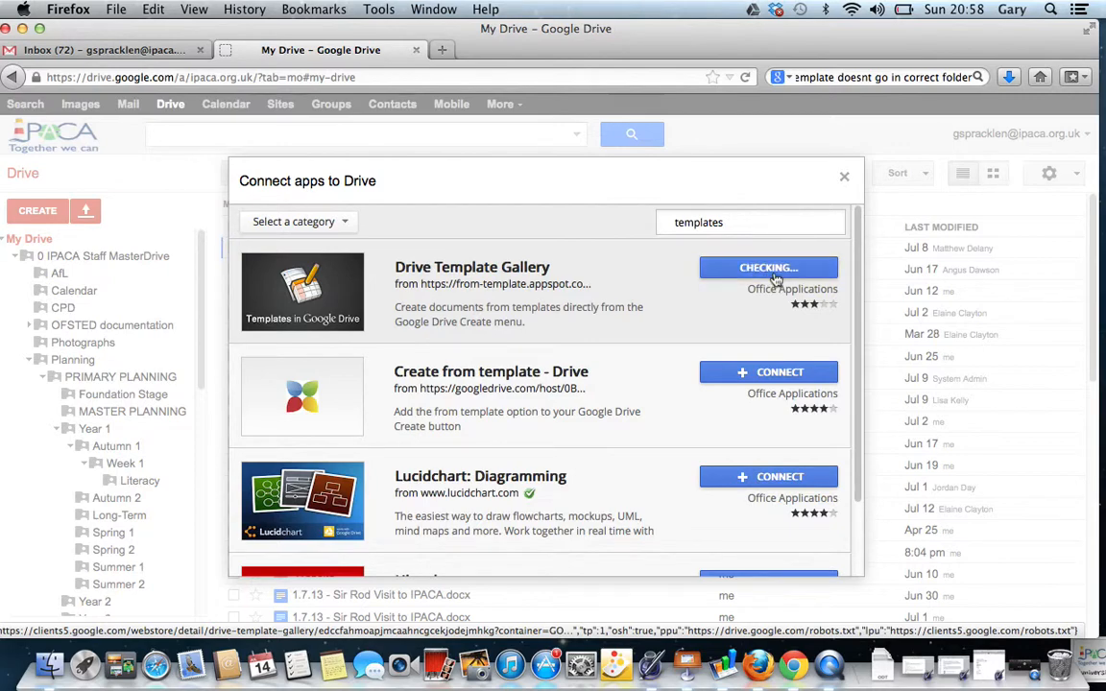
{"action": "left_click", "coordinate": [768, 267]}
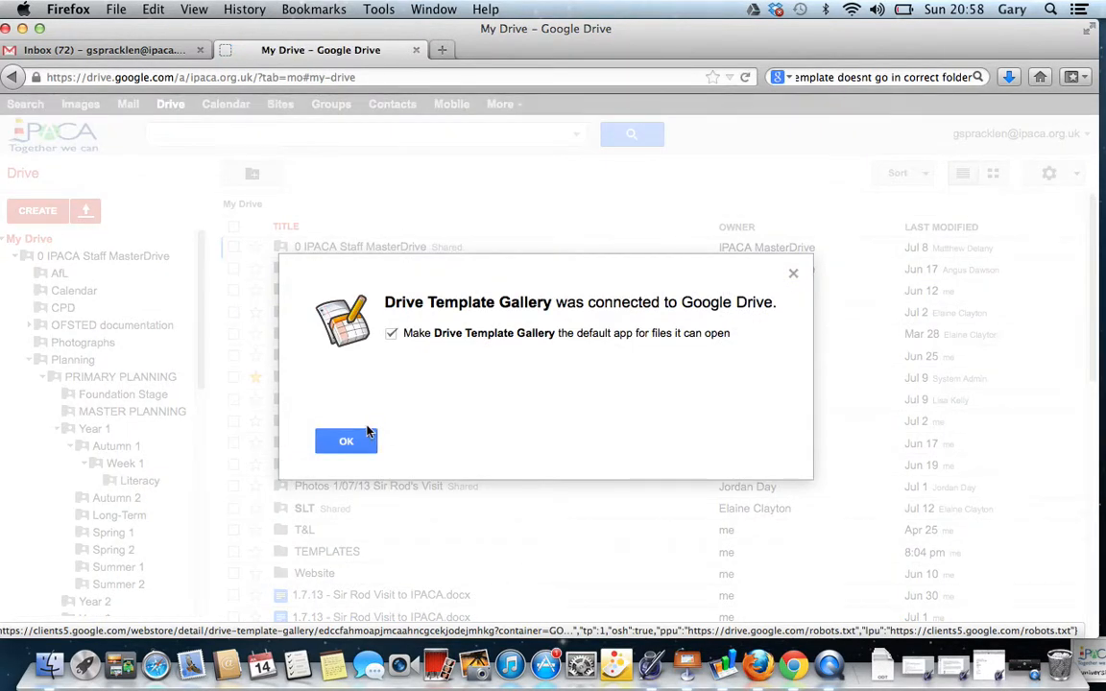
{"action": "left_click", "coordinate": [345, 441]}
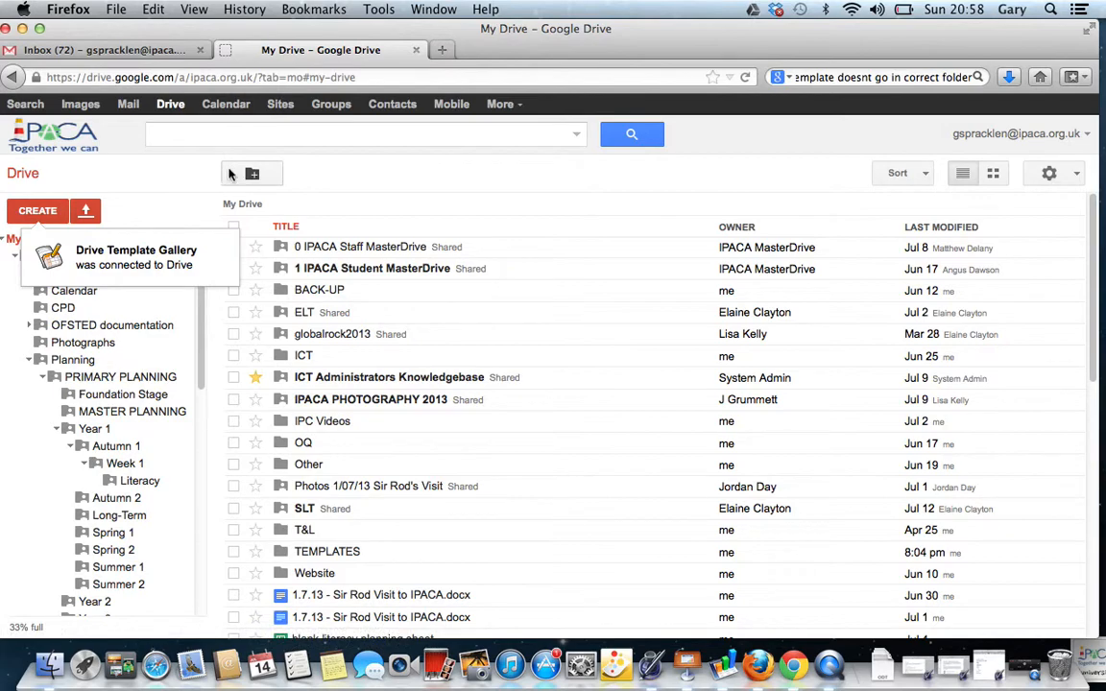
{"action": "left_click", "coordinate": [38, 210]}
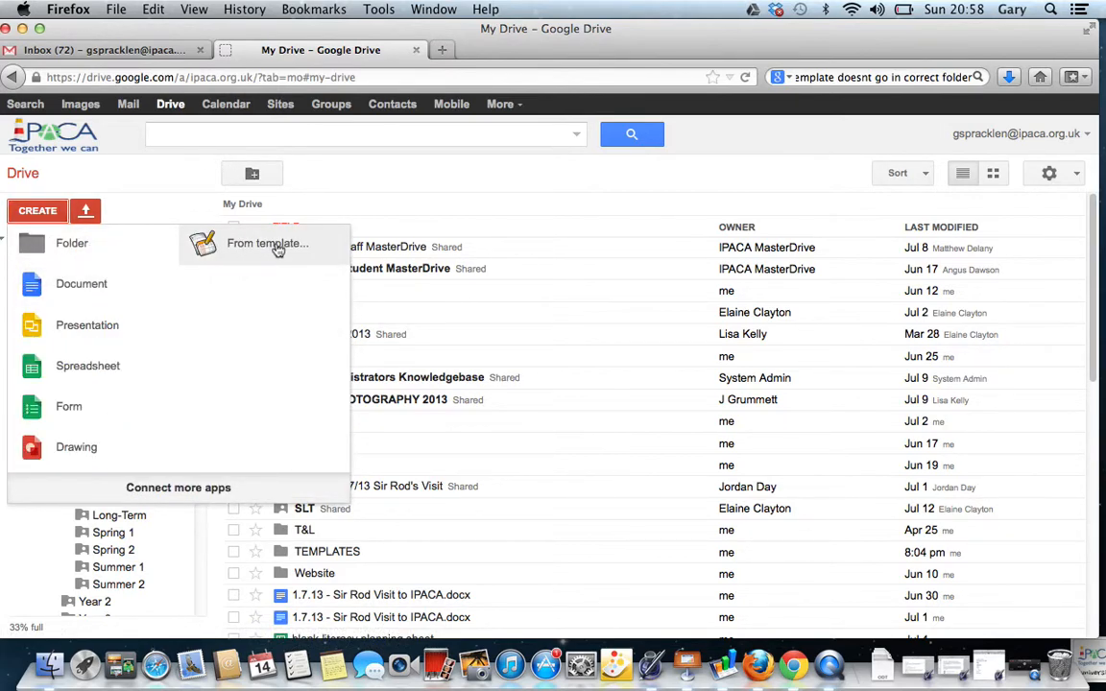
Step: Choose From template and accept the template app's permission request
{"action": "left_click", "coordinate": [267, 243]}
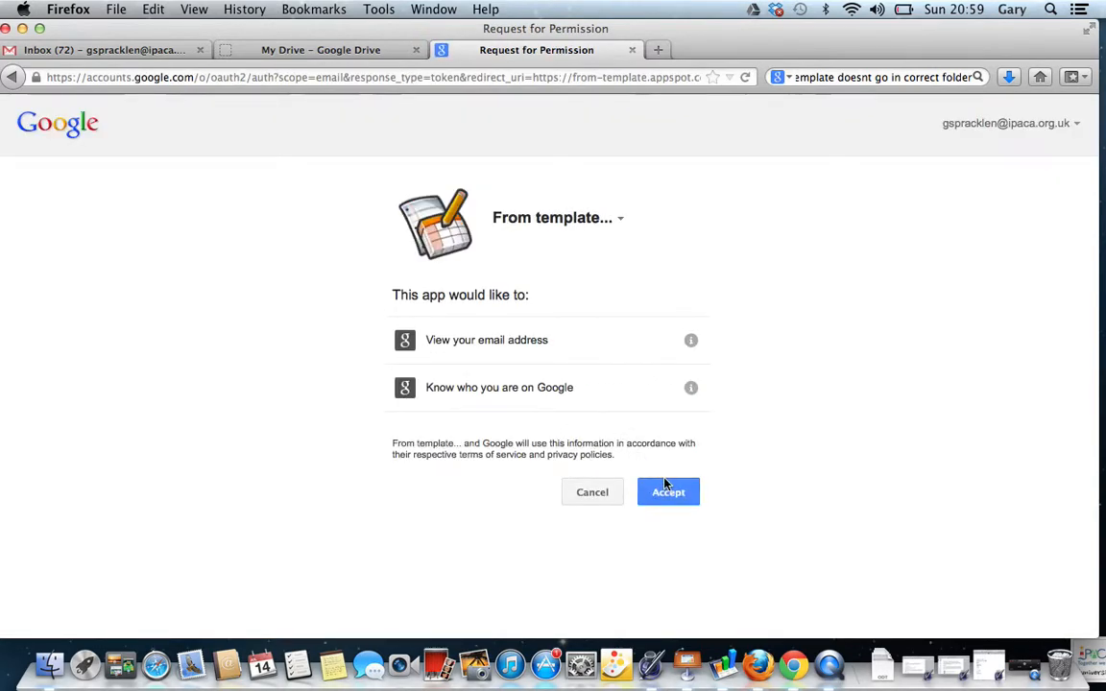
{"action": "left_click", "coordinate": [668, 491]}
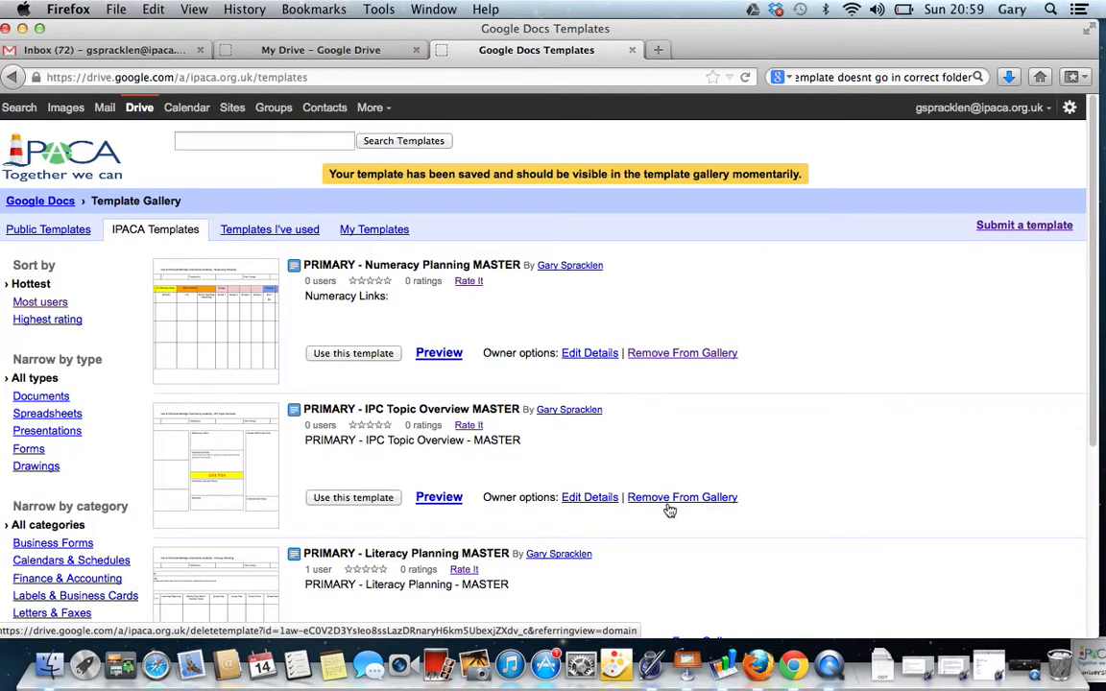
{"action": "mouse_move", "coordinate": [48, 229]}
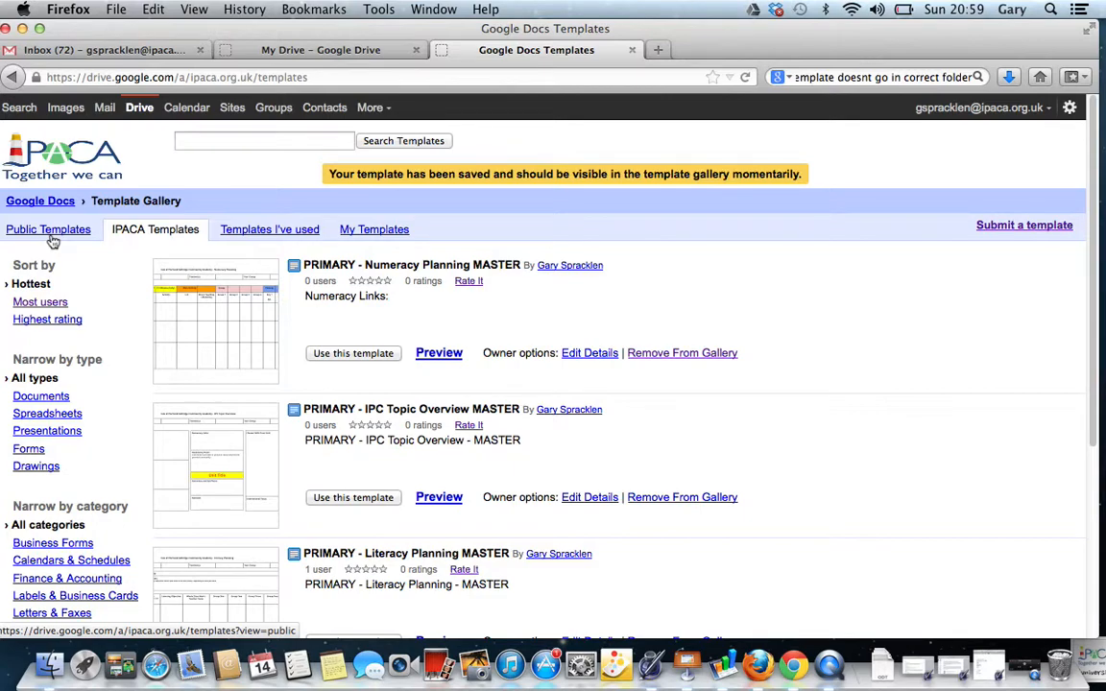
Step: Use the PRIMARY - Literacy Planning MASTER template from the IPACA Templates gallery
{"action": "scroll", "scroll_direction": "down", "scroll_amount": 3}
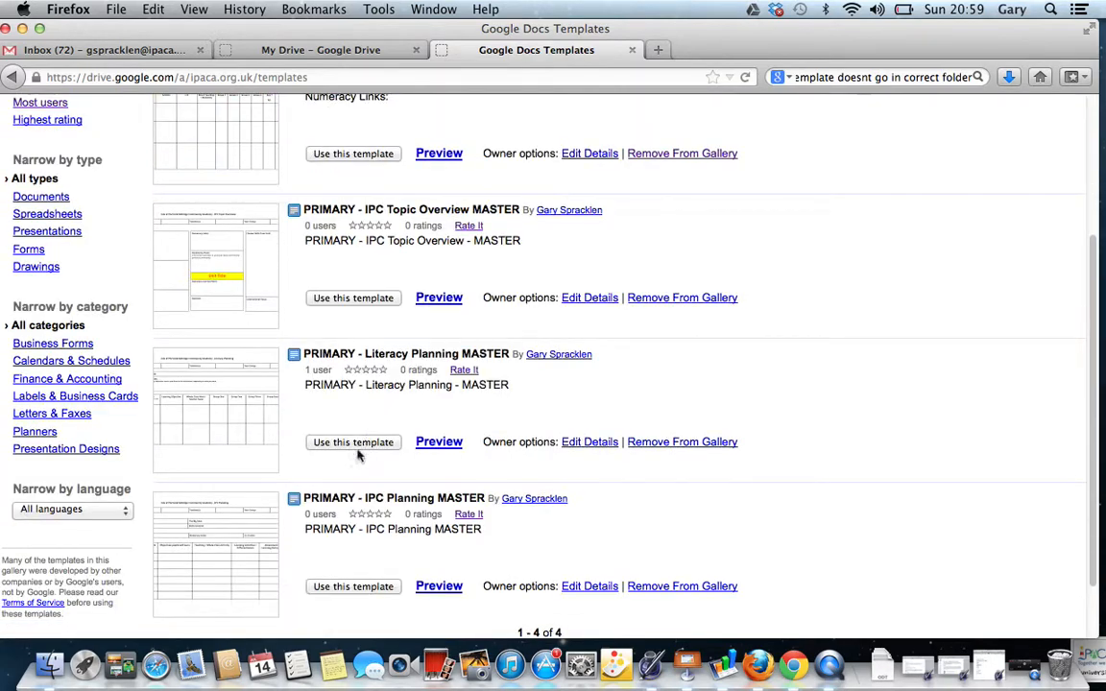
{"action": "left_click", "coordinate": [352, 441]}
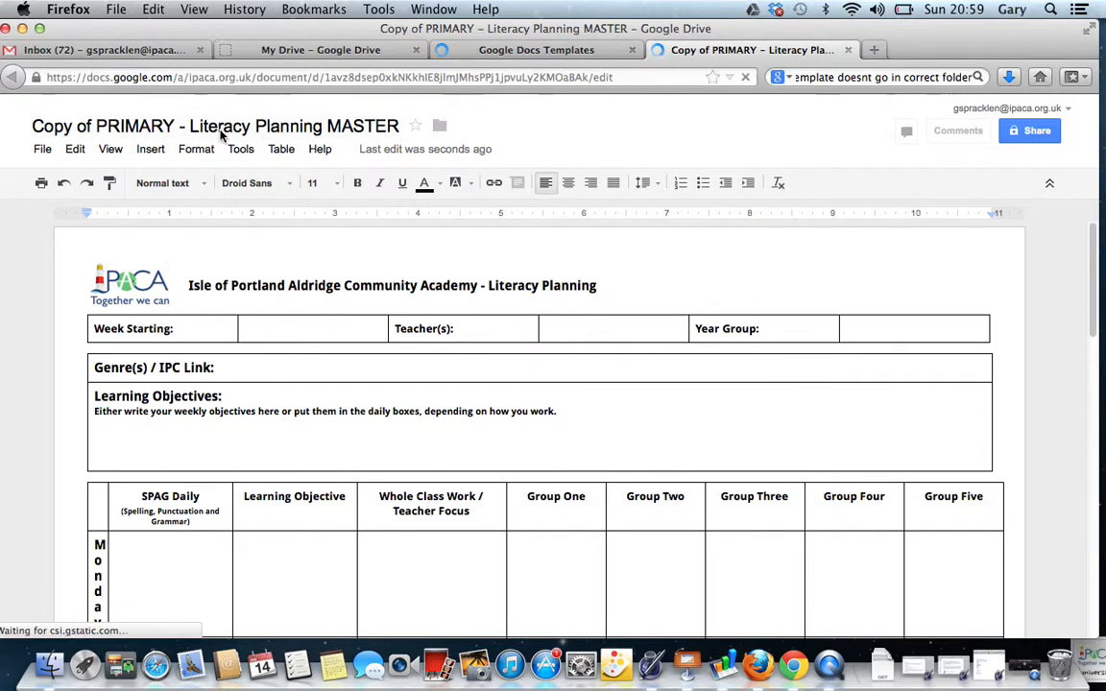
Step: Change the document title to 'Literacy - Week 1 - Autumn 1 2013' and confirm
{"action": "left_click", "coordinate": [214, 126]}
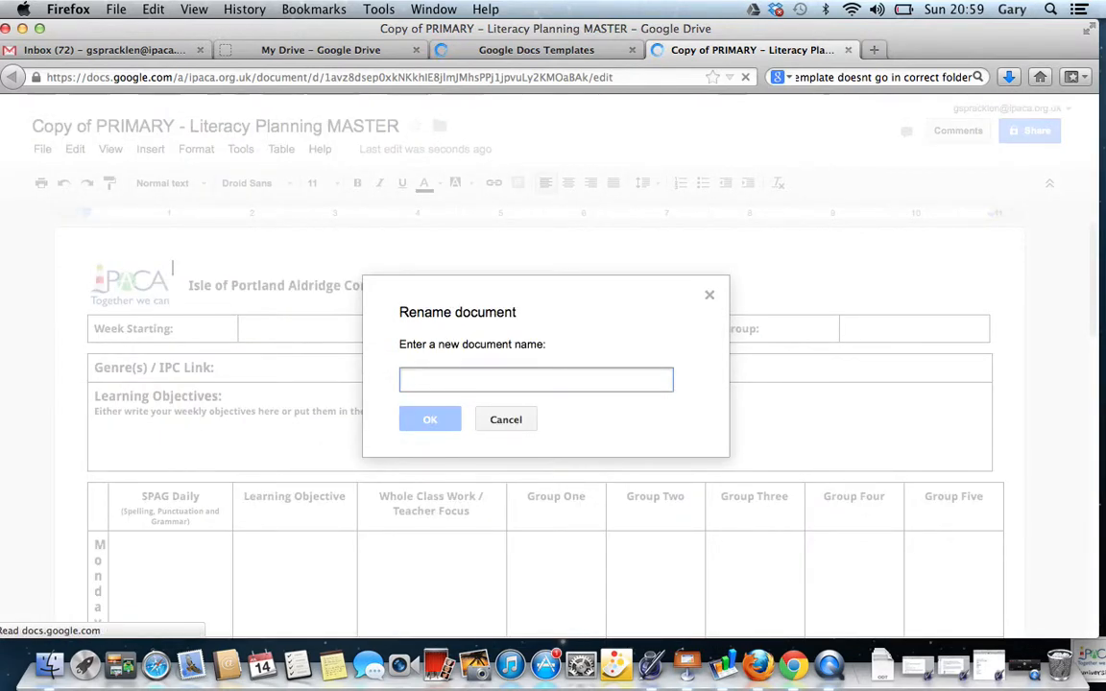
{"action": "type", "text": "Literacy"}
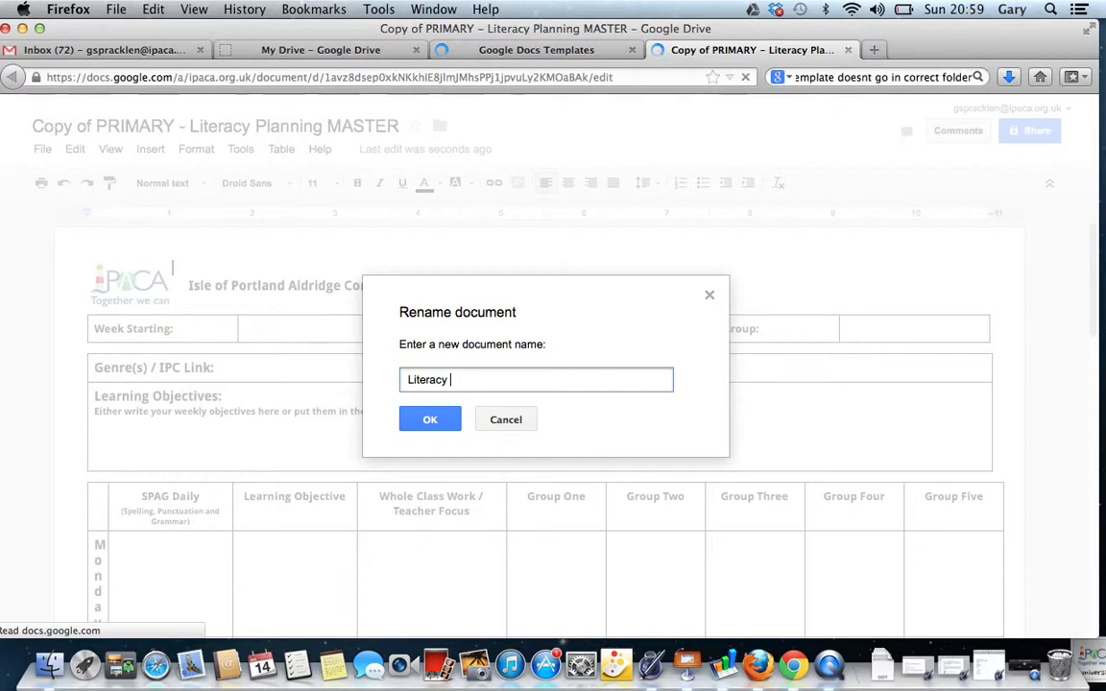
{"action": "type", "text": "- Week 1 A"}
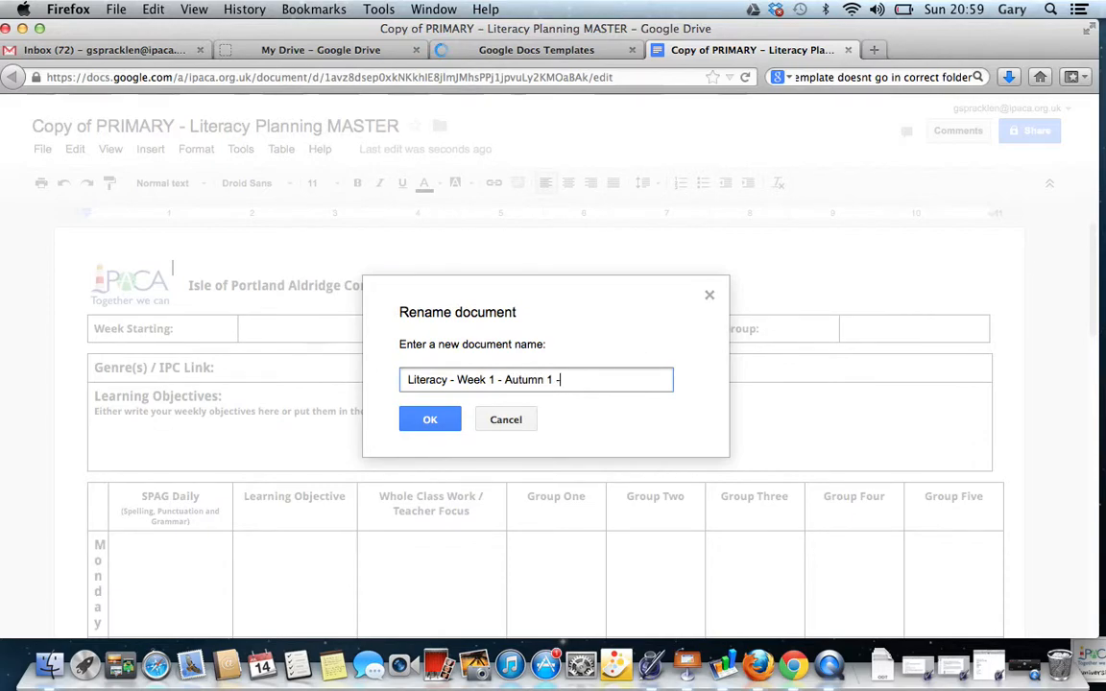
{"action": "type", "text": "2013"}
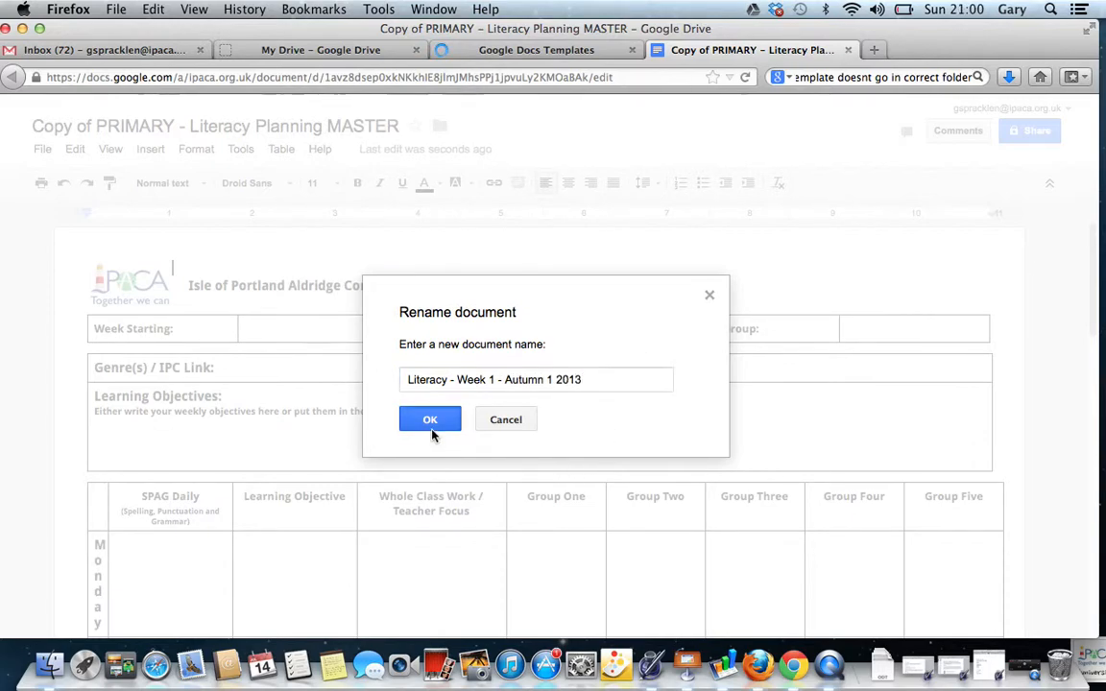
{"action": "left_click", "coordinate": [430, 419]}
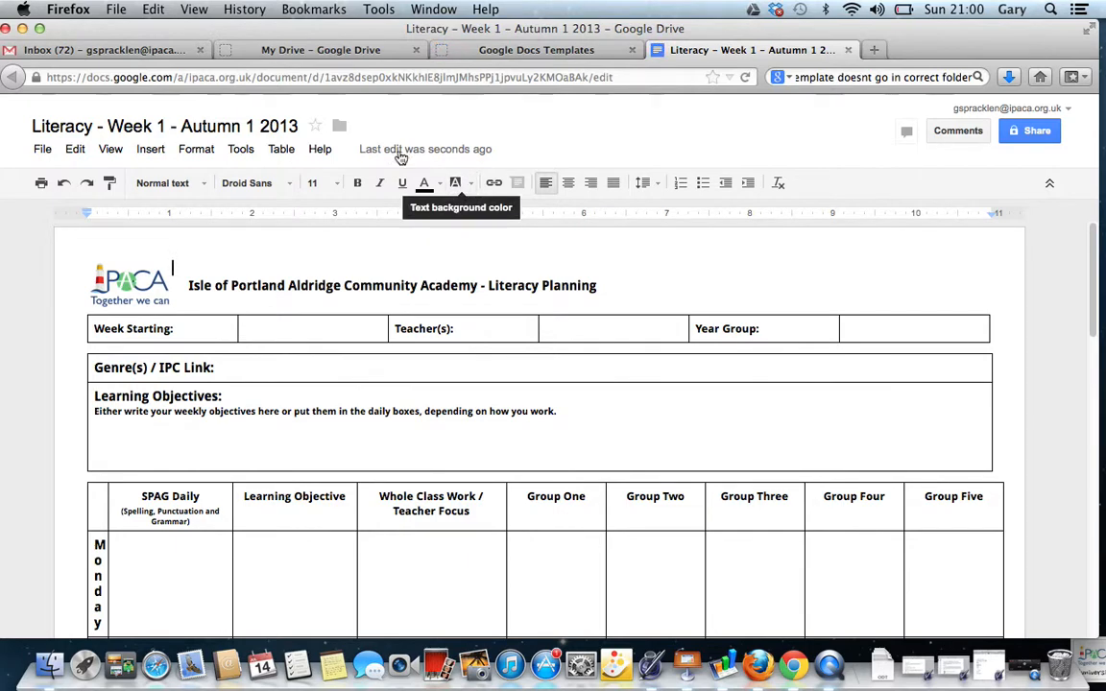
{"action": "mouse_move", "coordinate": [470, 266]}
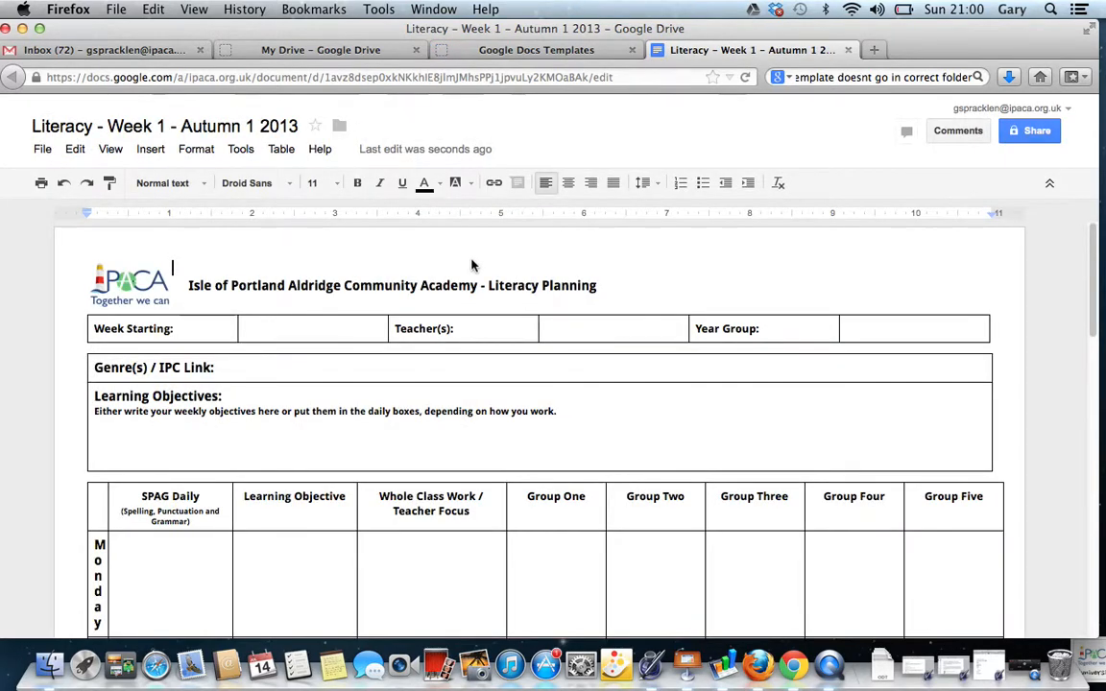
{"action": "mouse_move", "coordinate": [432, 115]}
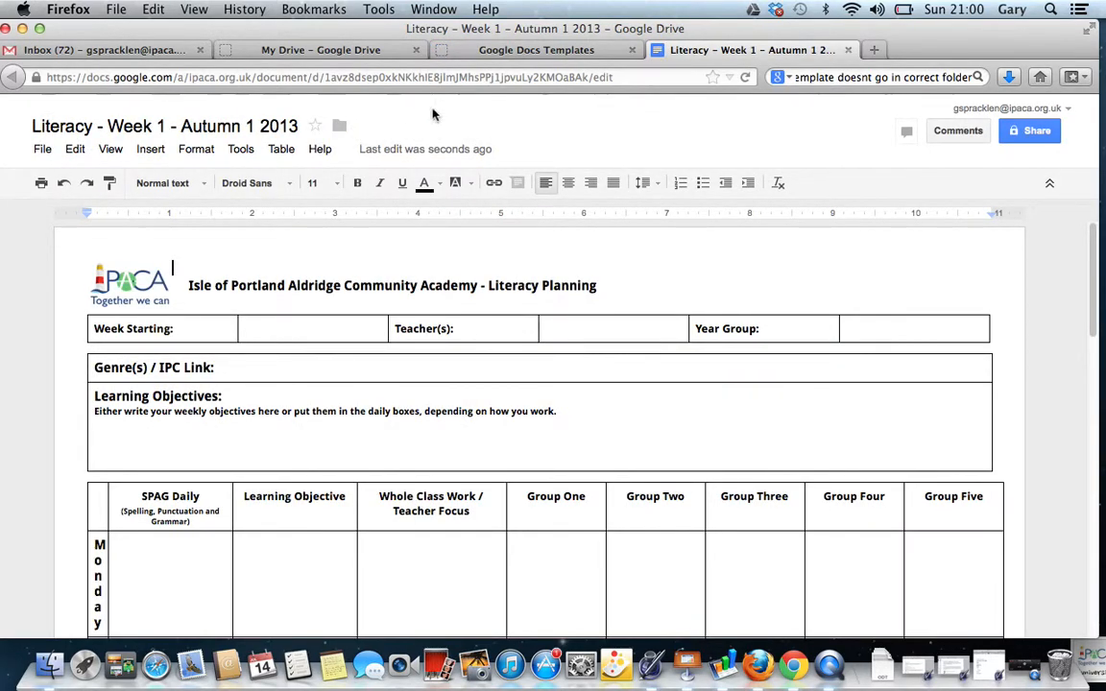
Step: Move the document into Staff MasterDrive > Planning > PRIMARY PLANNING > Year 1 > Autumn 1 > Week 1 > Literacy
{"action": "left_click", "coordinate": [339, 126]}
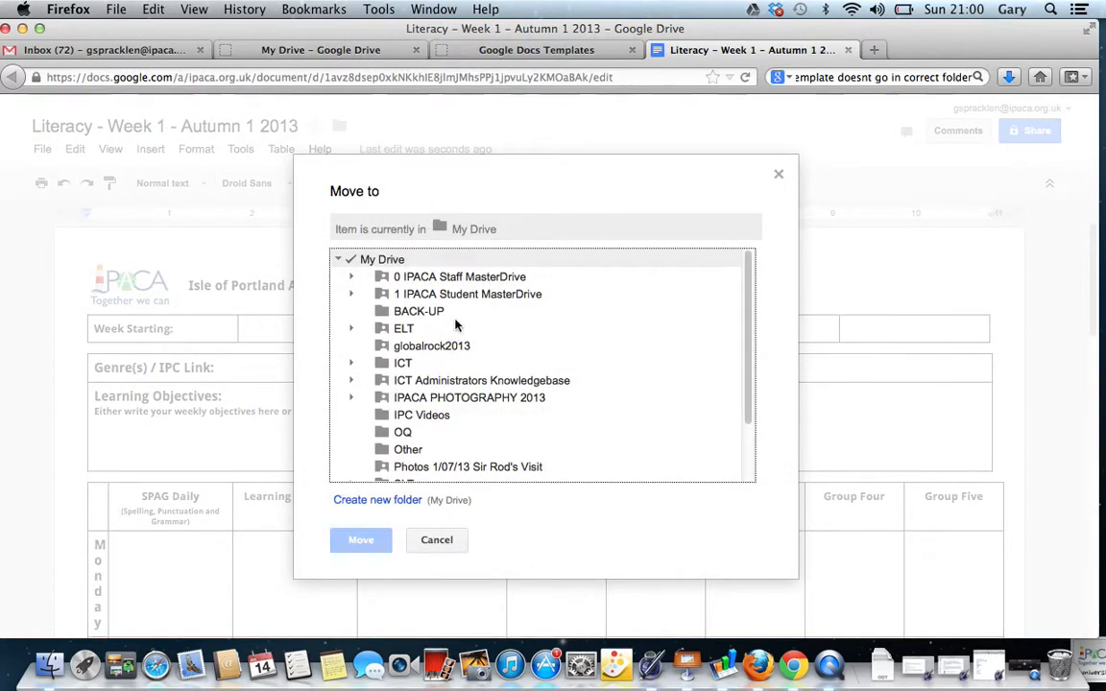
{"action": "left_click", "coordinate": [459, 276]}
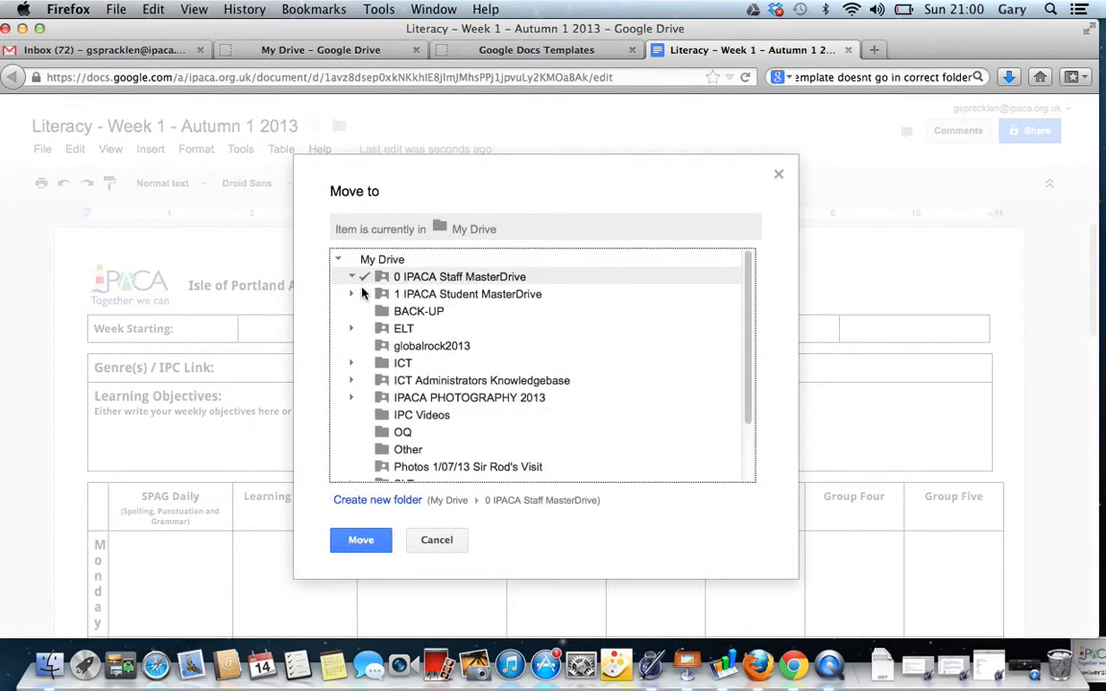
{"action": "left_click", "coordinate": [351, 277]}
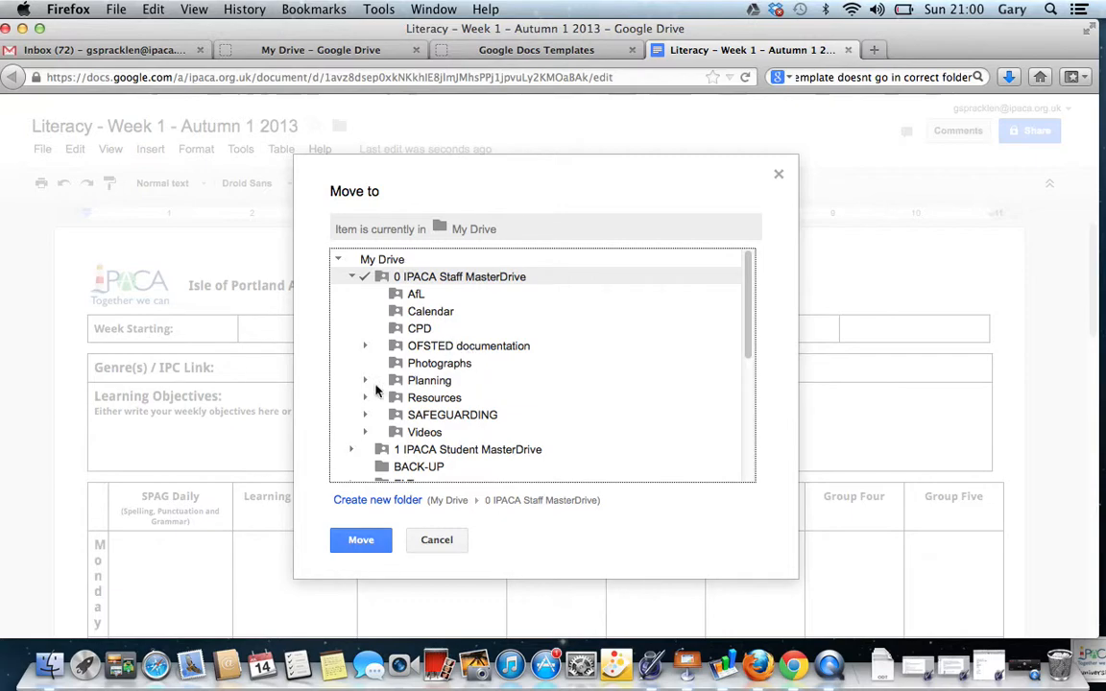
{"action": "left_click", "coordinate": [364, 380]}
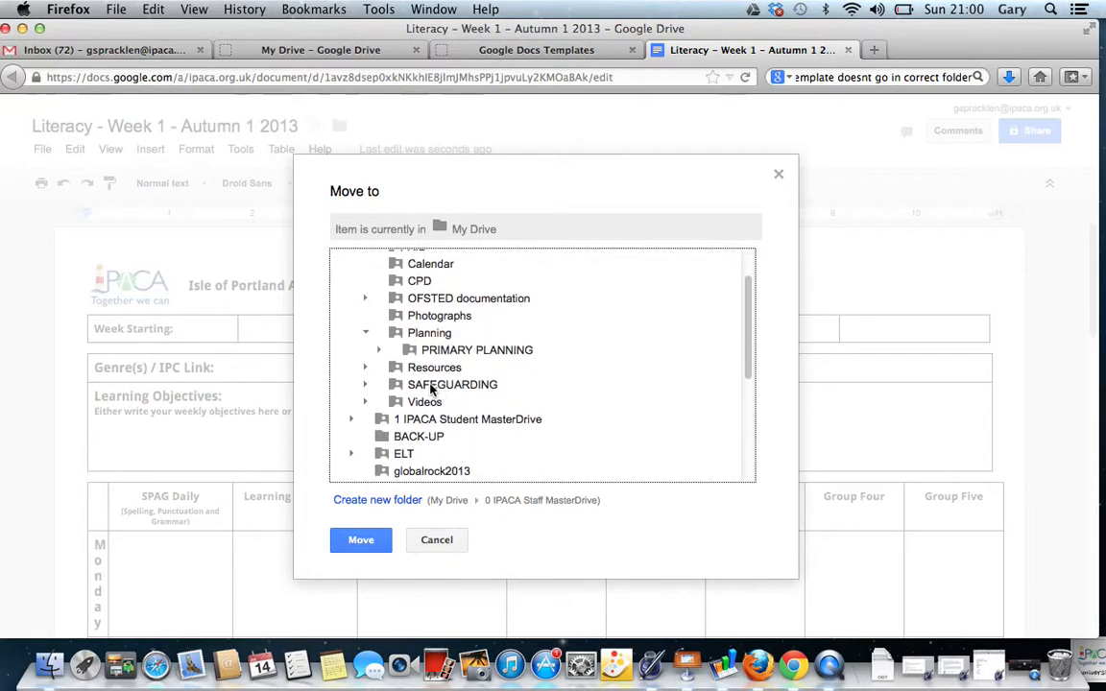
{"action": "left_click", "coordinate": [476, 349]}
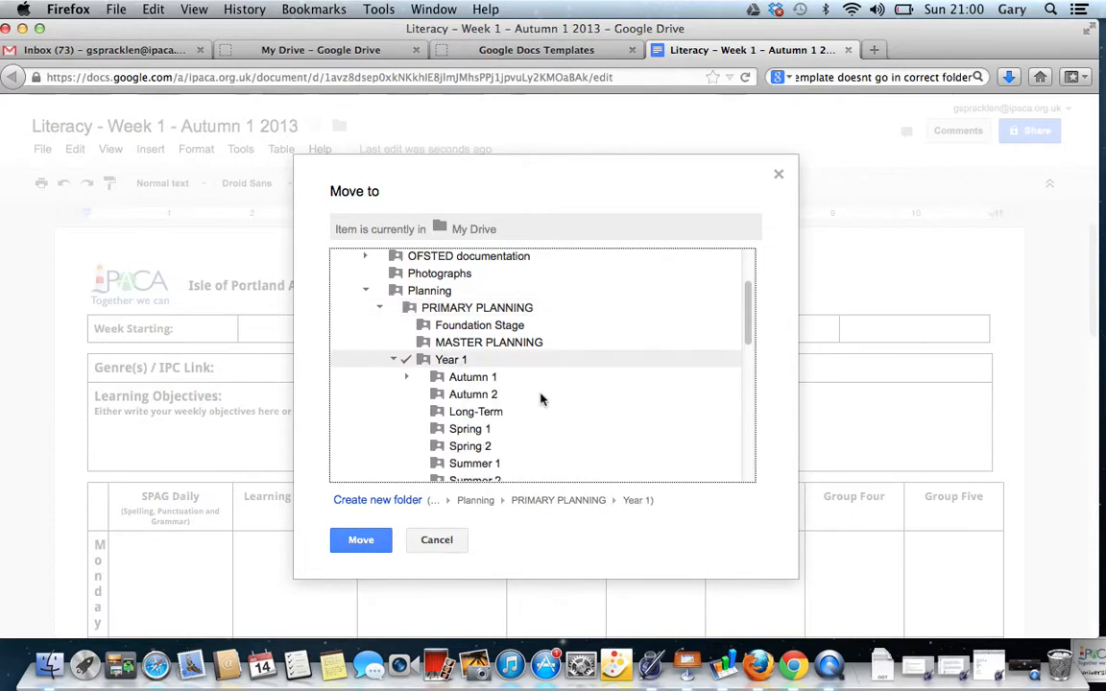
{"action": "left_click", "coordinate": [472, 376]}
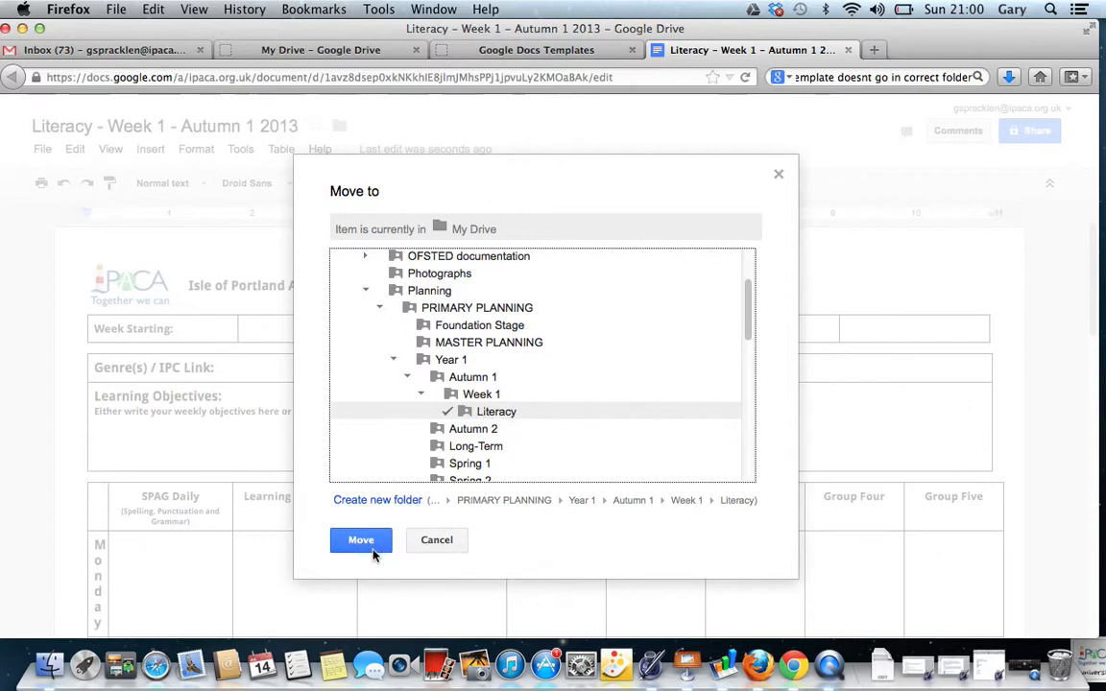
{"action": "left_click", "coordinate": [361, 539]}
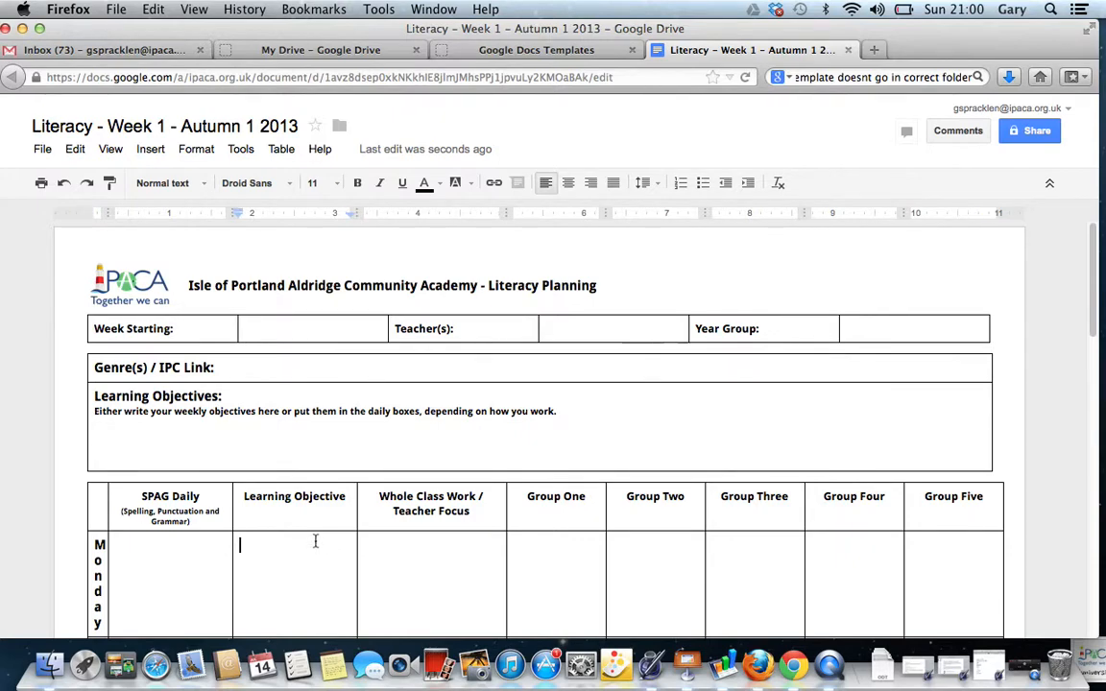
{"action": "scroll", "scroll_direction": "down", "scroll_amount": 3}
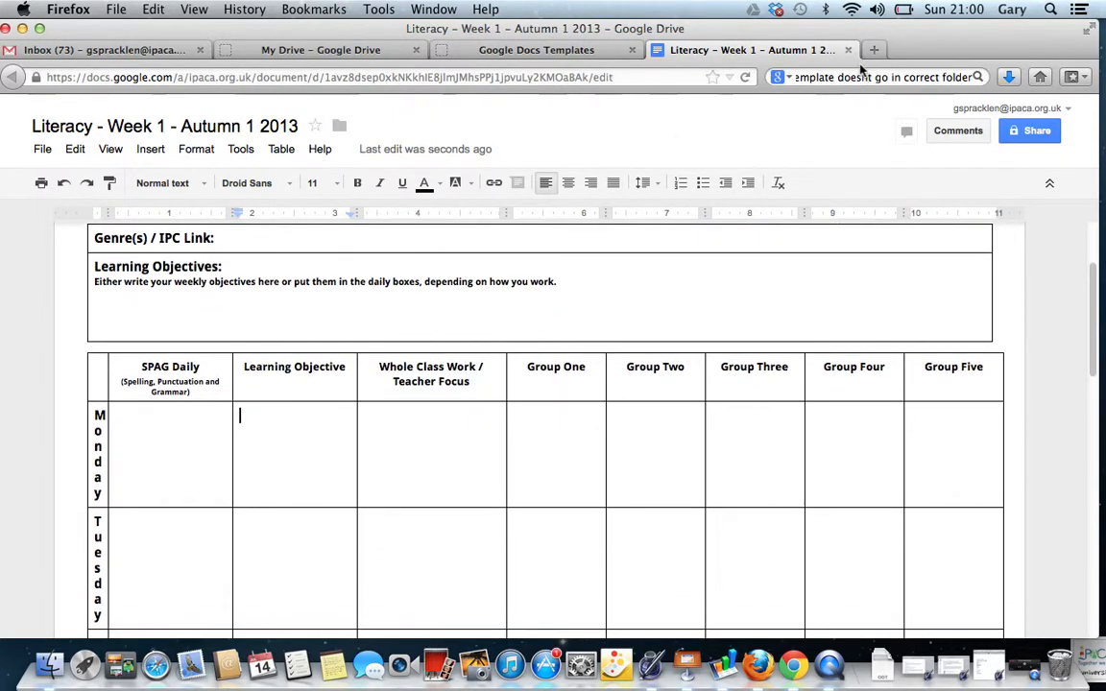
Step: Close the document and browse Drive through Staff MasterDrive > Planning > Year 1 > Week 1
{"action": "left_click", "coordinate": [319, 49]}
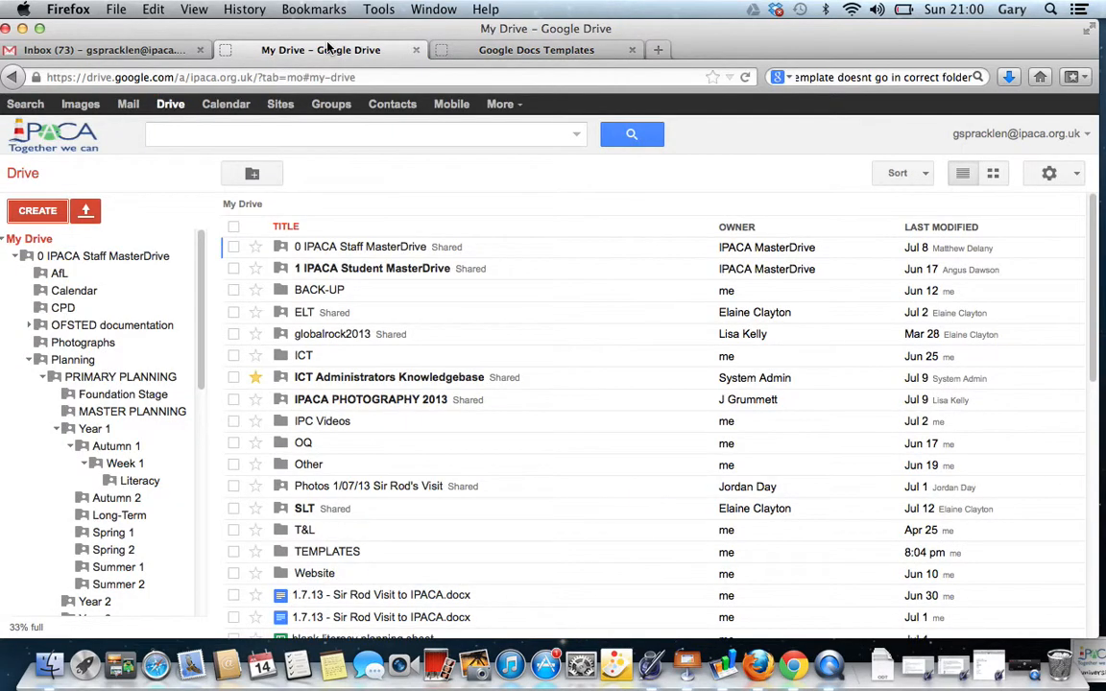
{"action": "double_click", "coordinate": [360, 247]}
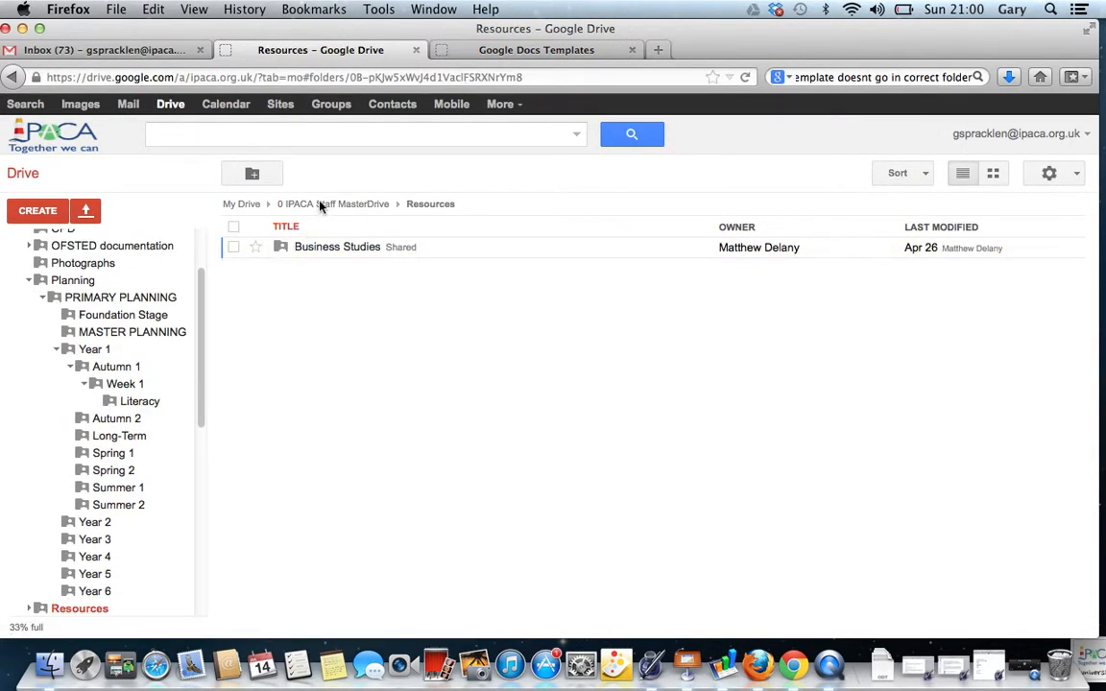
{"action": "left_click", "coordinate": [73, 297]}
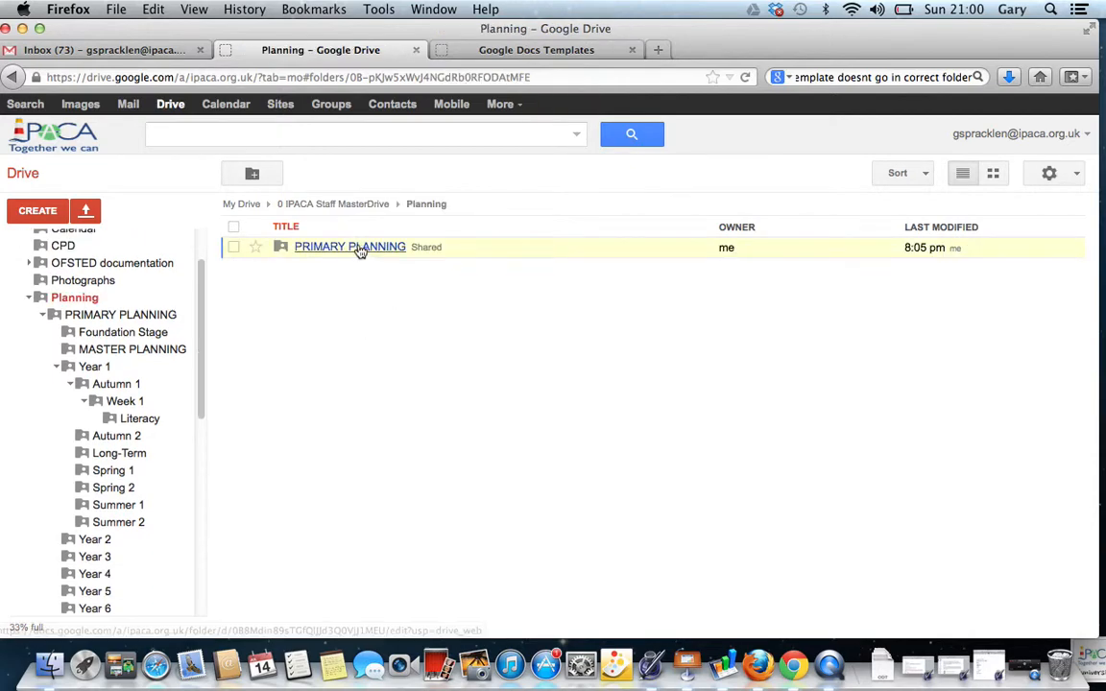
{"action": "left_click", "coordinate": [94, 367]}
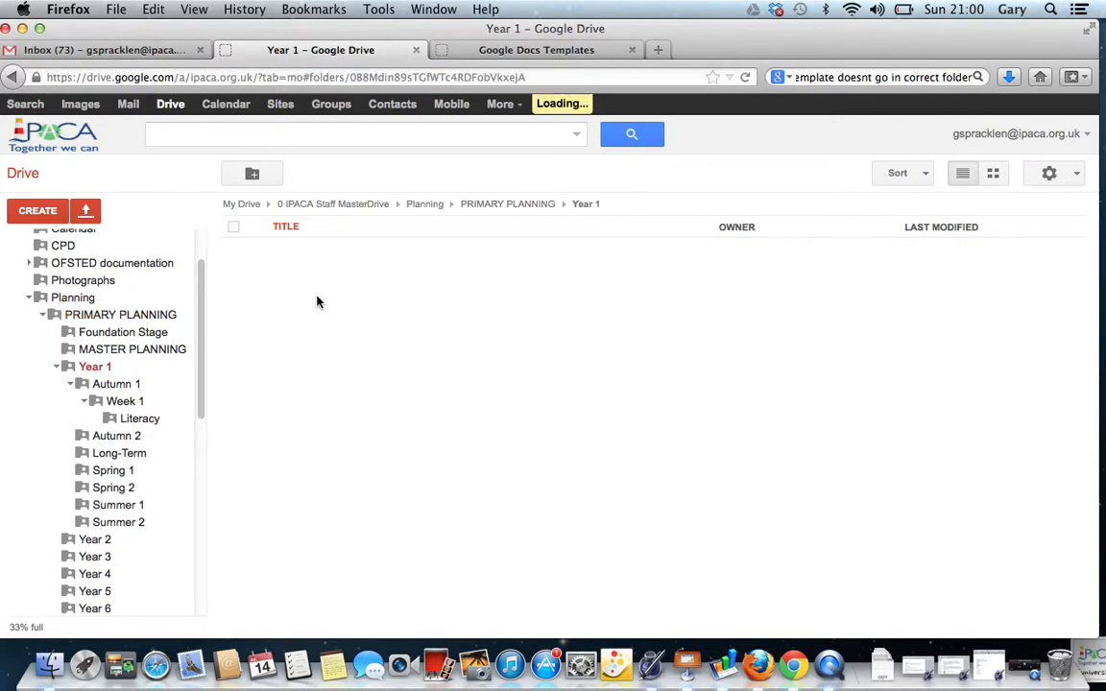
{"action": "left_click", "coordinate": [125, 400]}
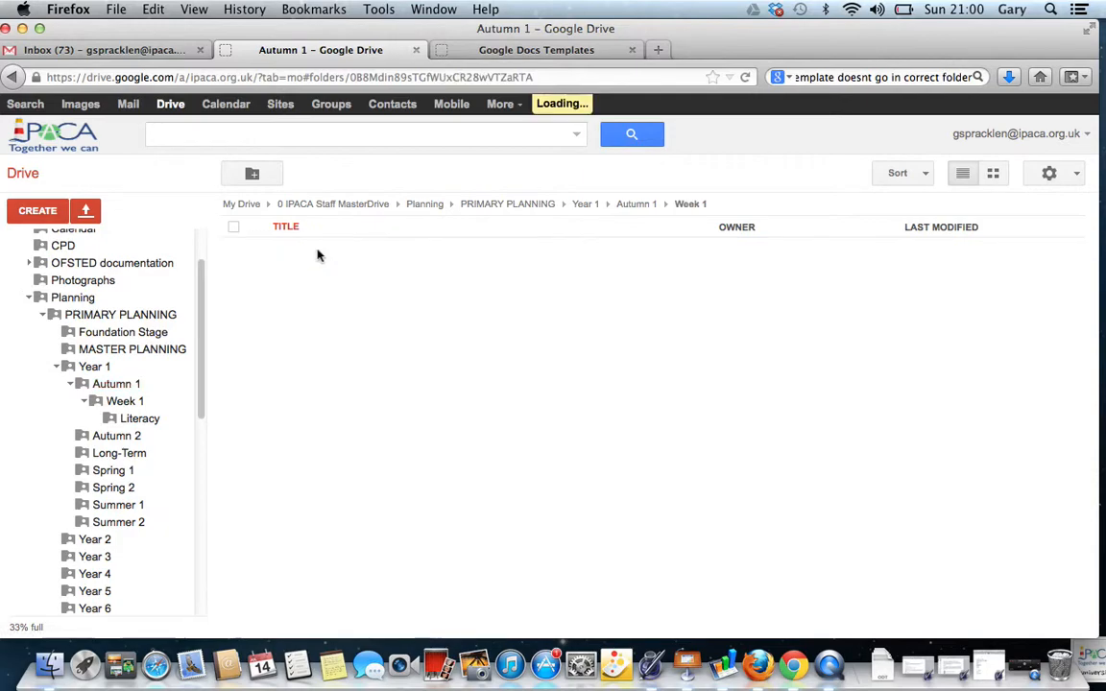
Step: Open the Literacy folder to confirm the document, then start uploading files from the computer
{"action": "left_click", "coordinate": [140, 417]}
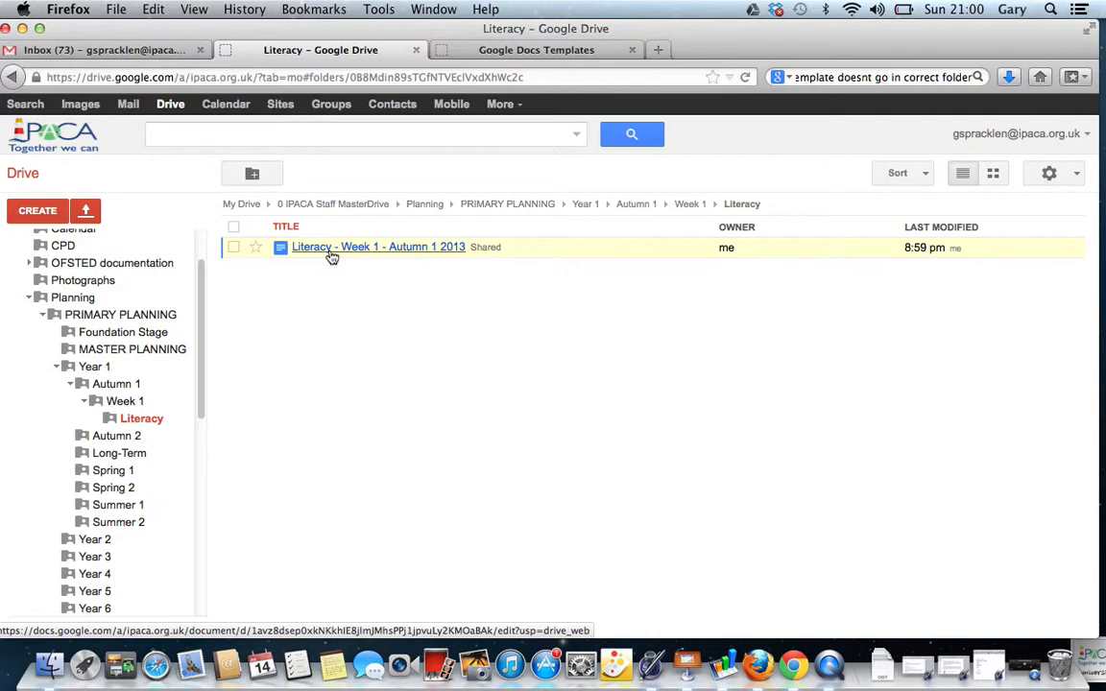
{"action": "left_click", "coordinate": [84, 210]}
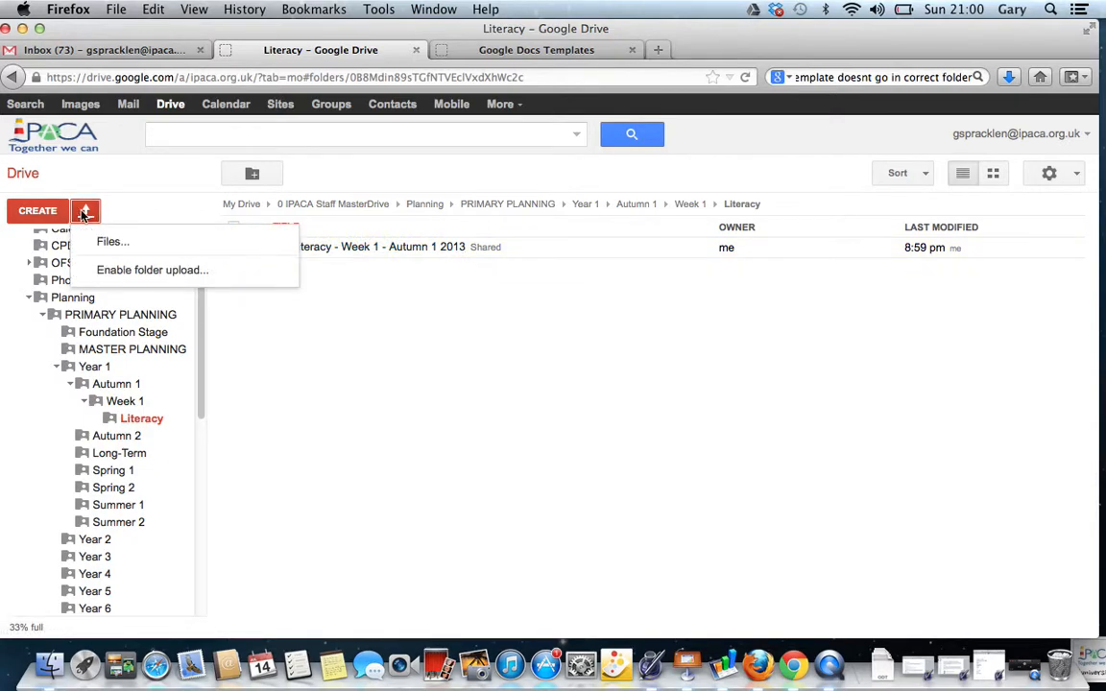
{"action": "left_click", "coordinate": [113, 240]}
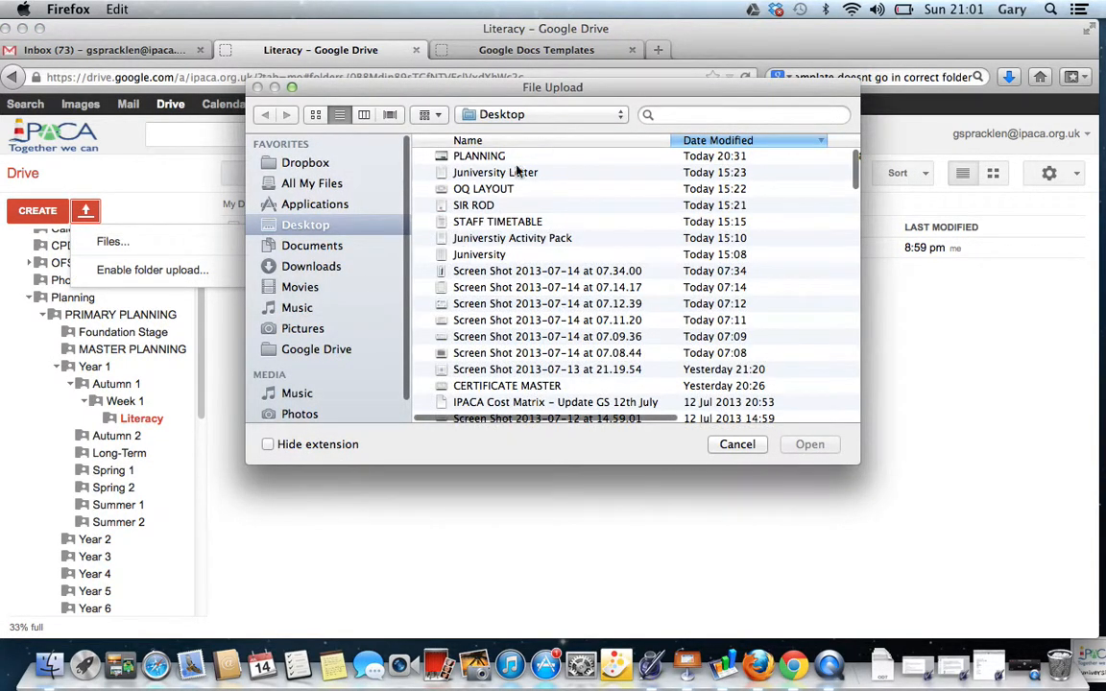